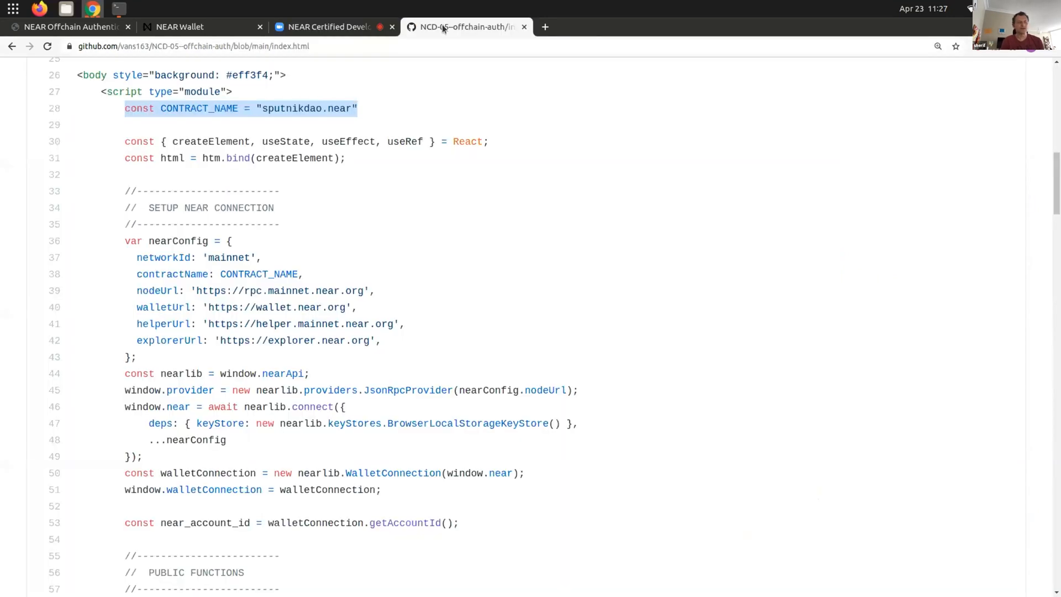
{"action": "mouse_move", "coordinate": [331, 130]}
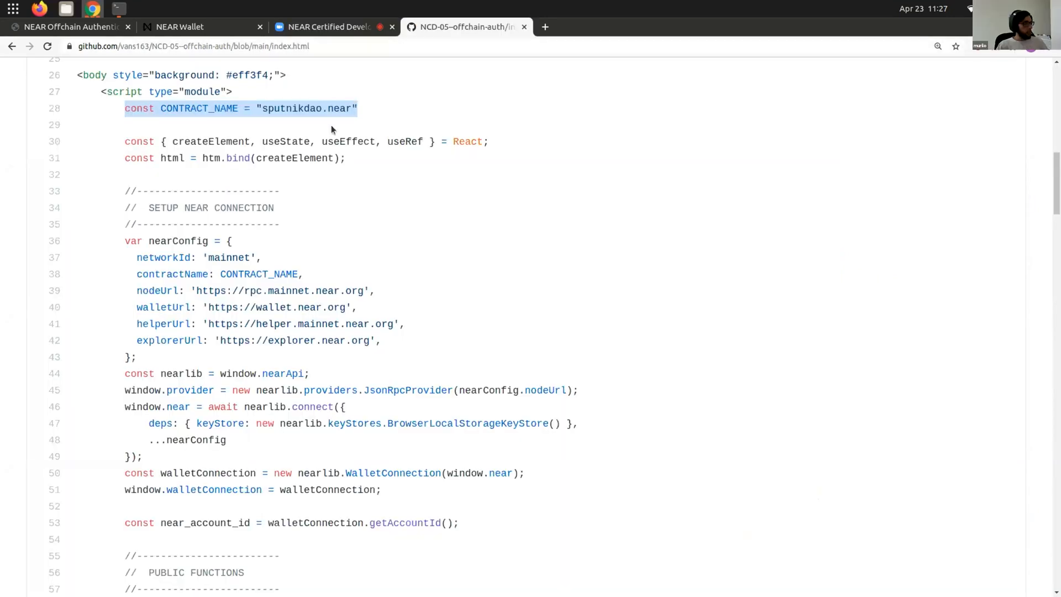
{"action": "mouse_move", "coordinate": [326, 39]}
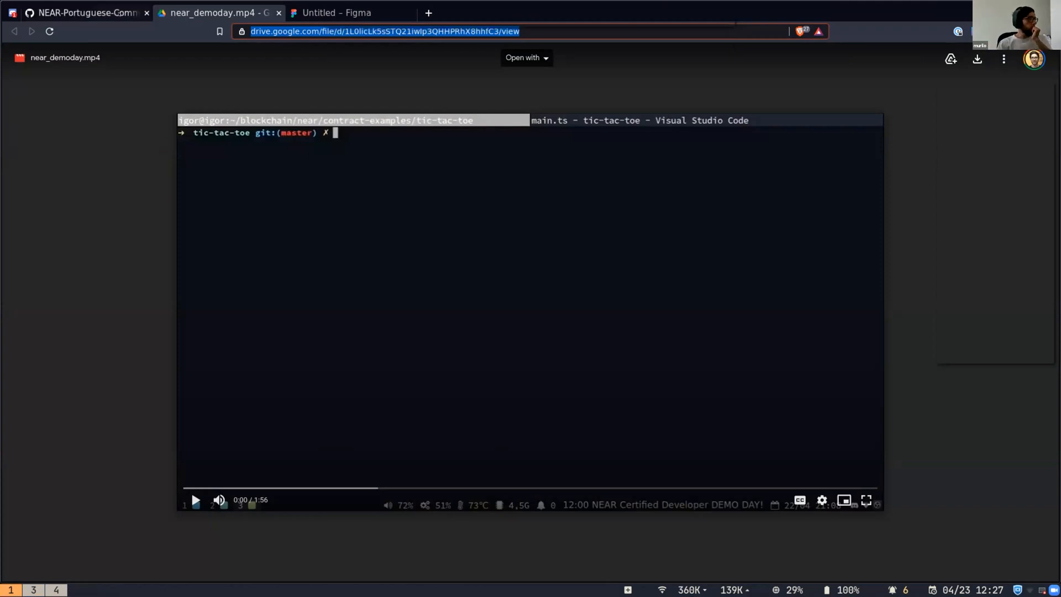
{"action": "left_click", "coordinate": [81, 12]}
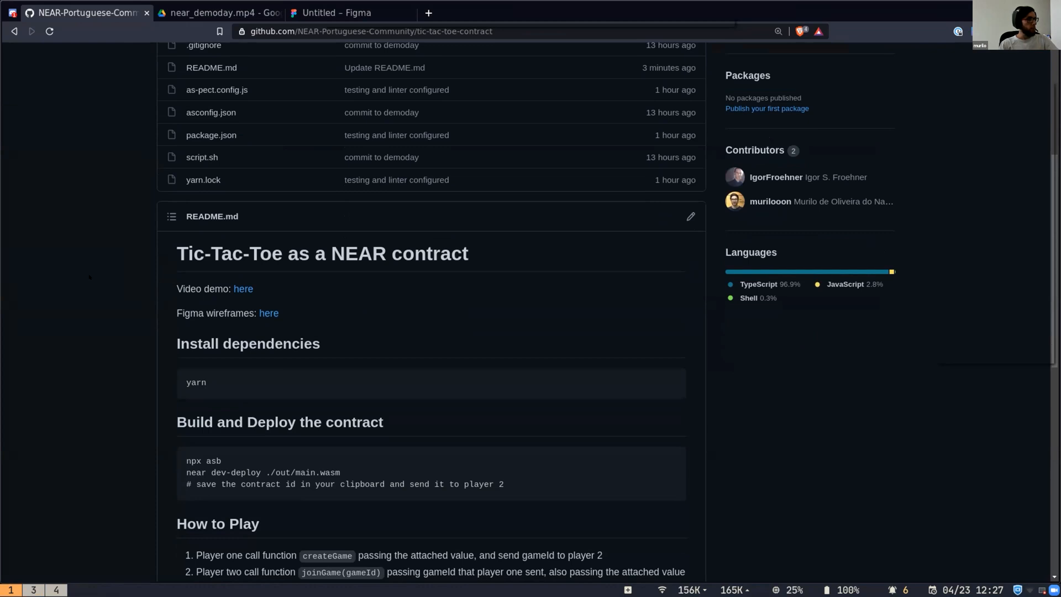
{"action": "mouse_move", "coordinate": [418, 331]}
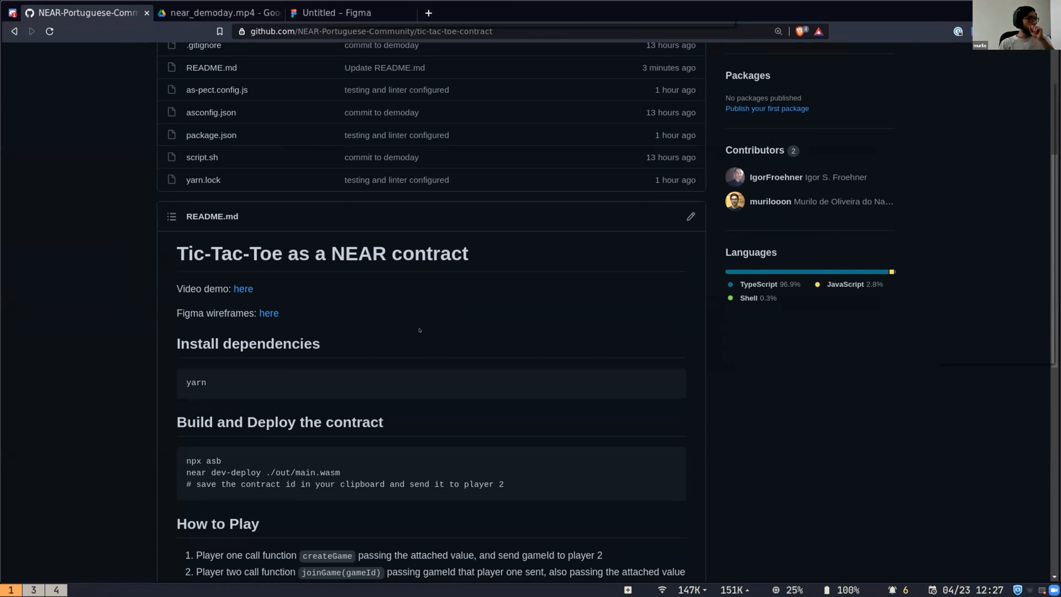
{"action": "scroll", "scroll_direction": "down", "scroll_amount": 3}
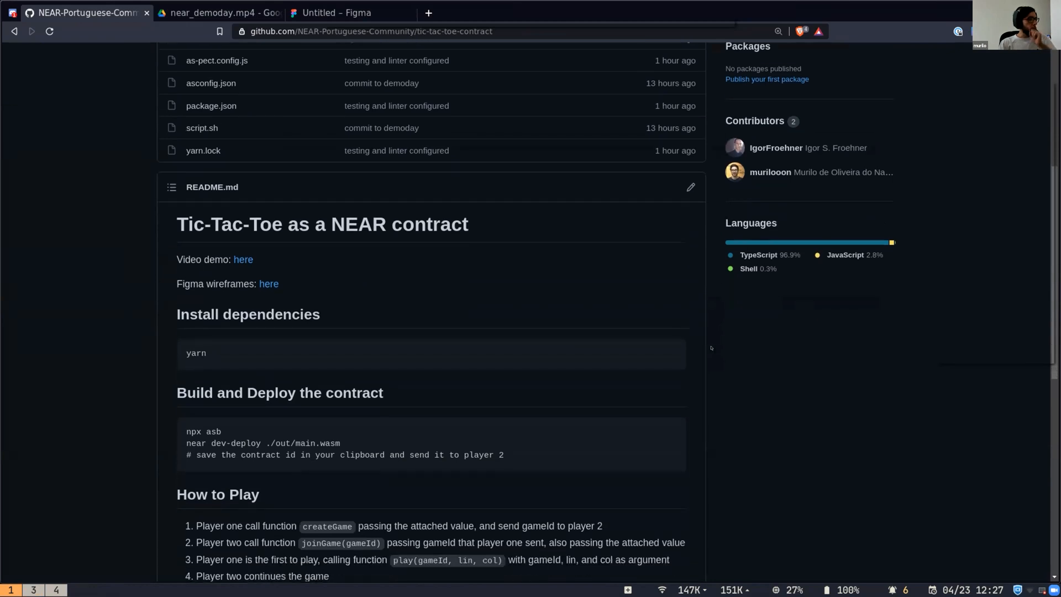
{"action": "scroll", "scroll_direction": "down", "scroll_amount": 3}
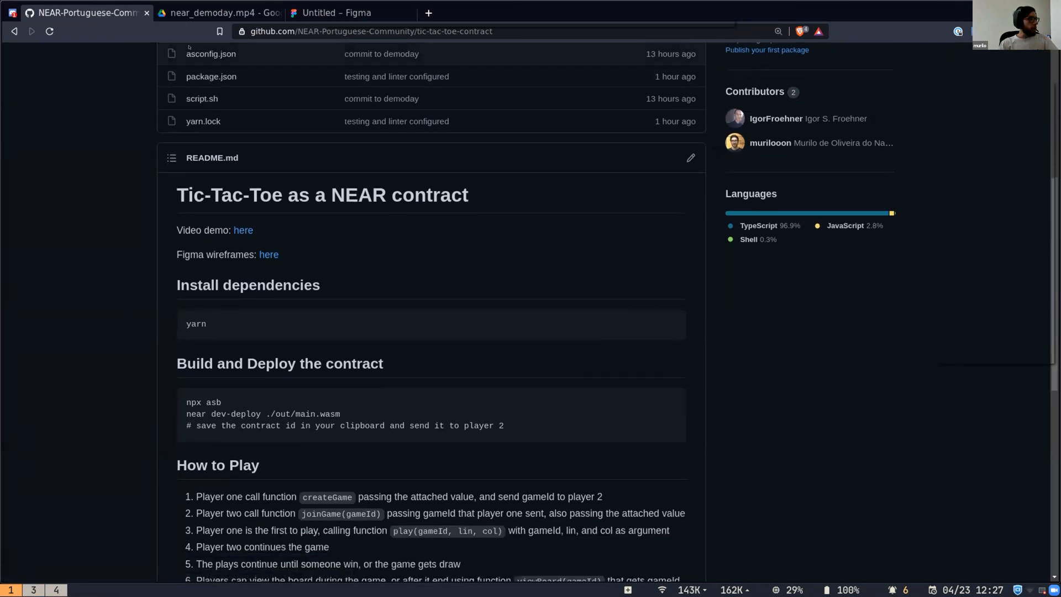
{"action": "mouse_move", "coordinate": [217, 12]}
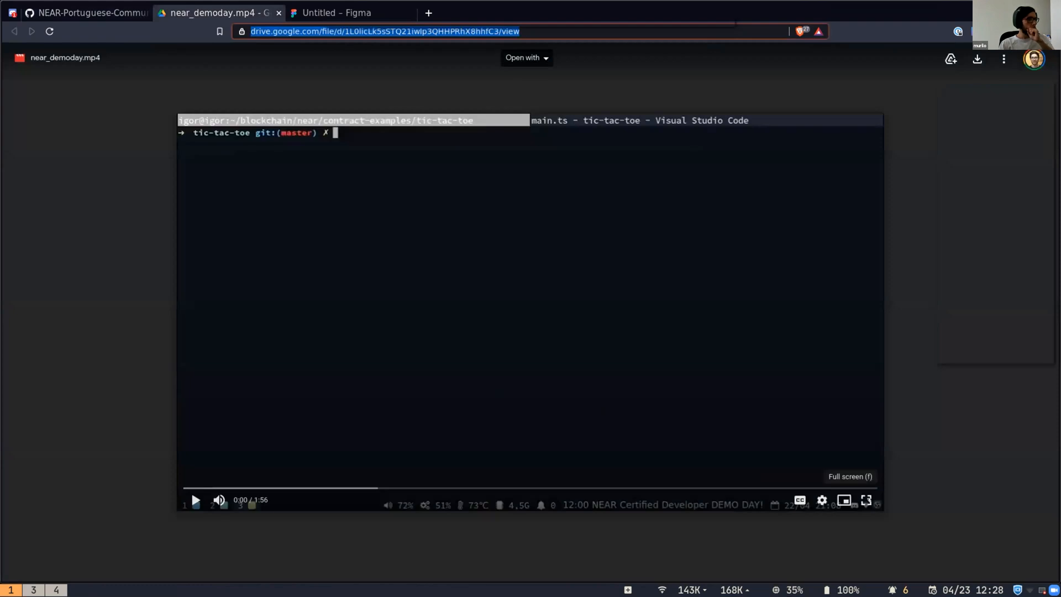
Play near_demoday.mp4 full screen, pausing once the createGame call is entered.
{"action": "left_click", "coordinate": [867, 499]}
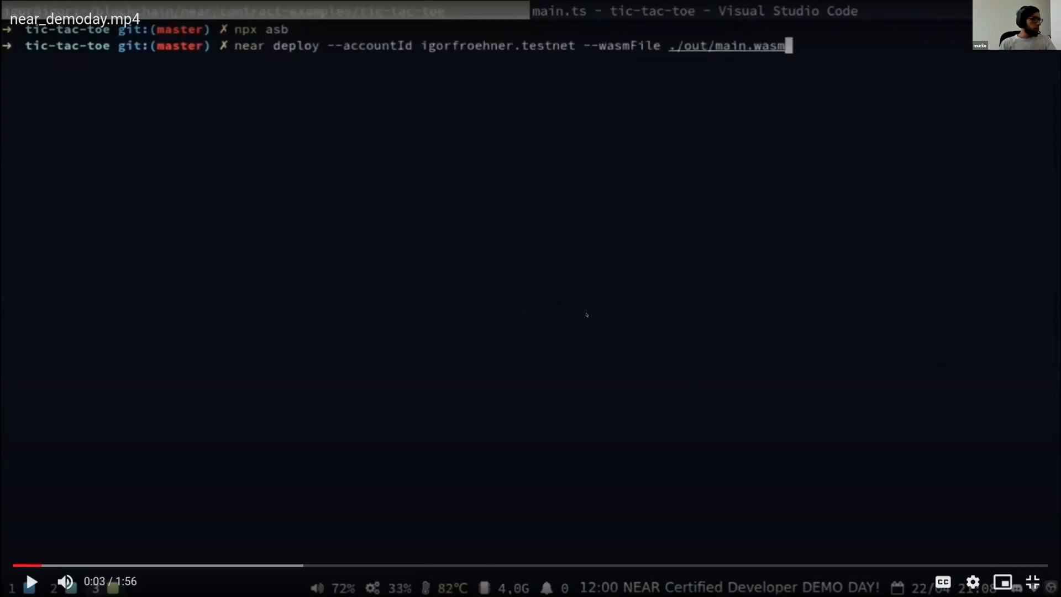
{"action": "left_click", "coordinate": [531, 299]}
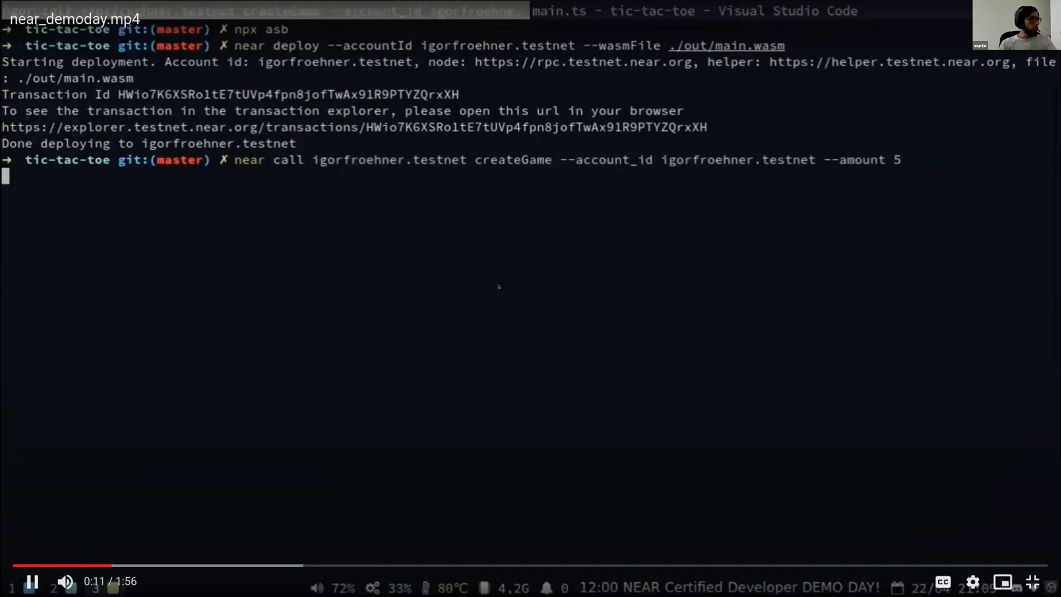
{"action": "left_click", "coordinate": [31, 581]}
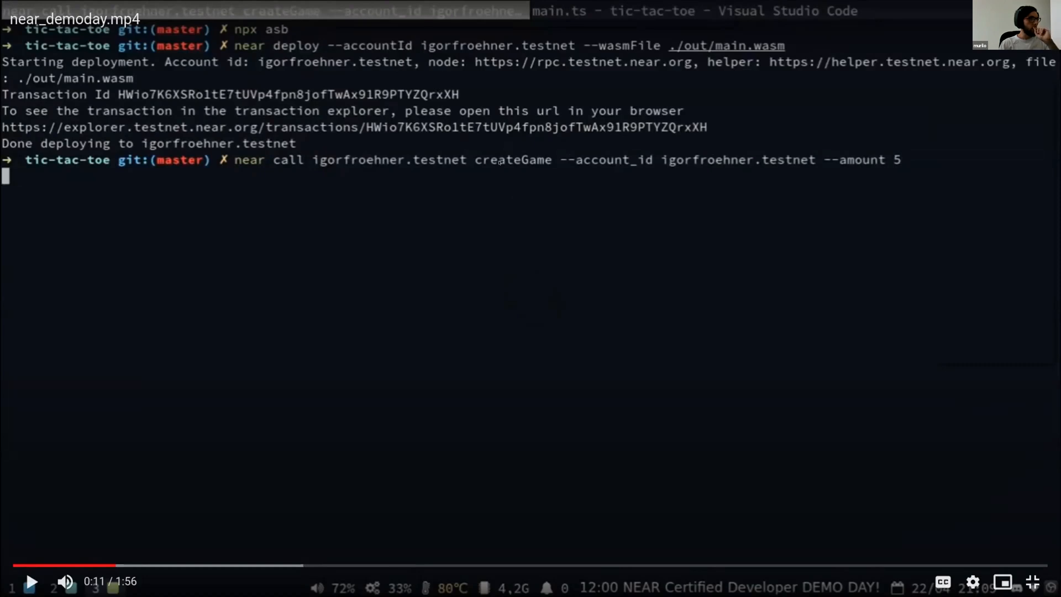
{"action": "mouse_move", "coordinate": [648, 170]}
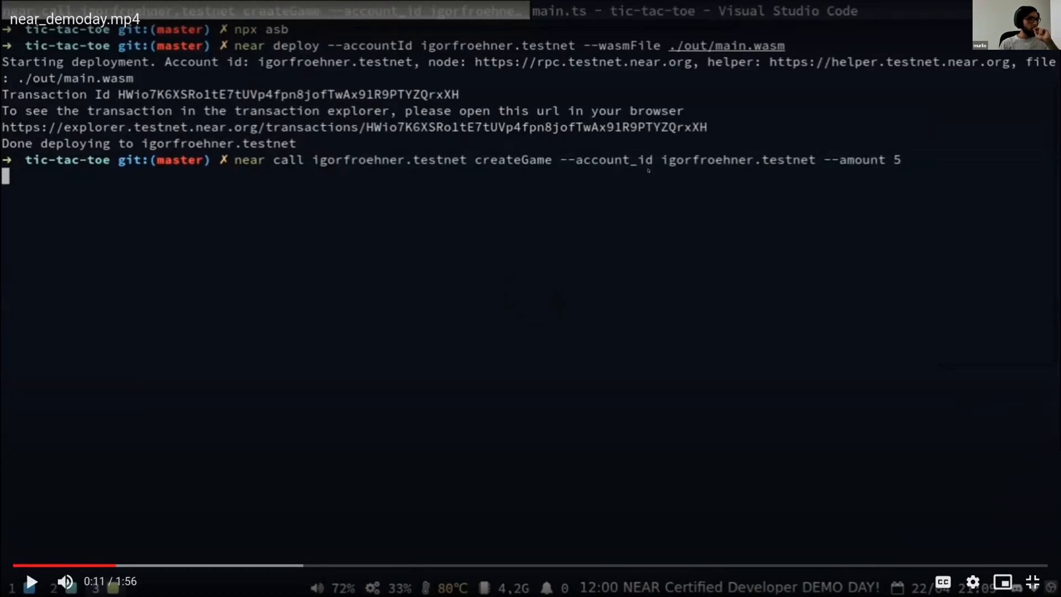
{"action": "mouse_move", "coordinate": [842, 135]}
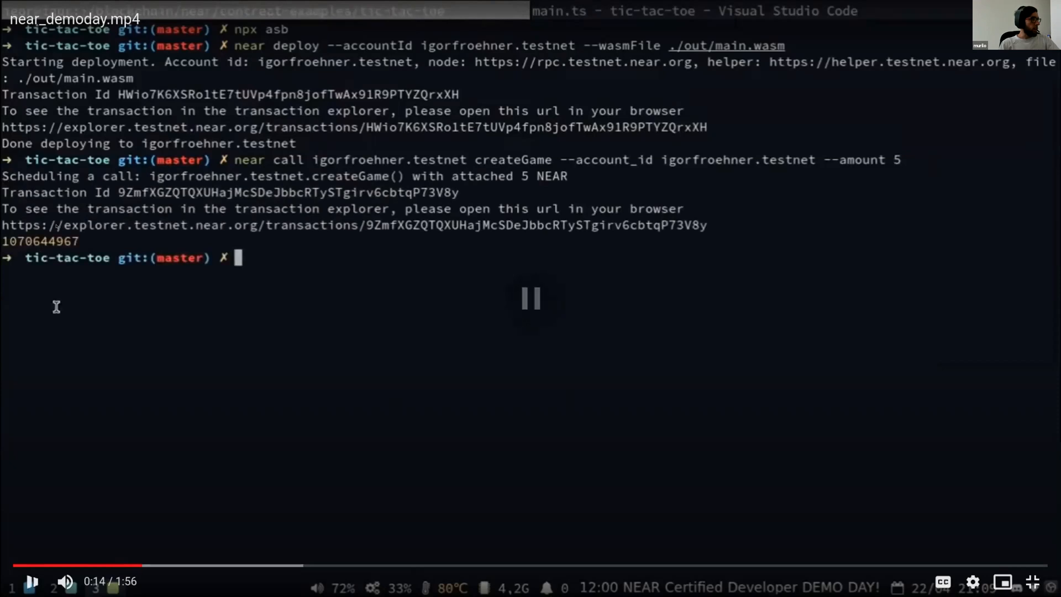
{"action": "left_click", "coordinate": [530, 299]}
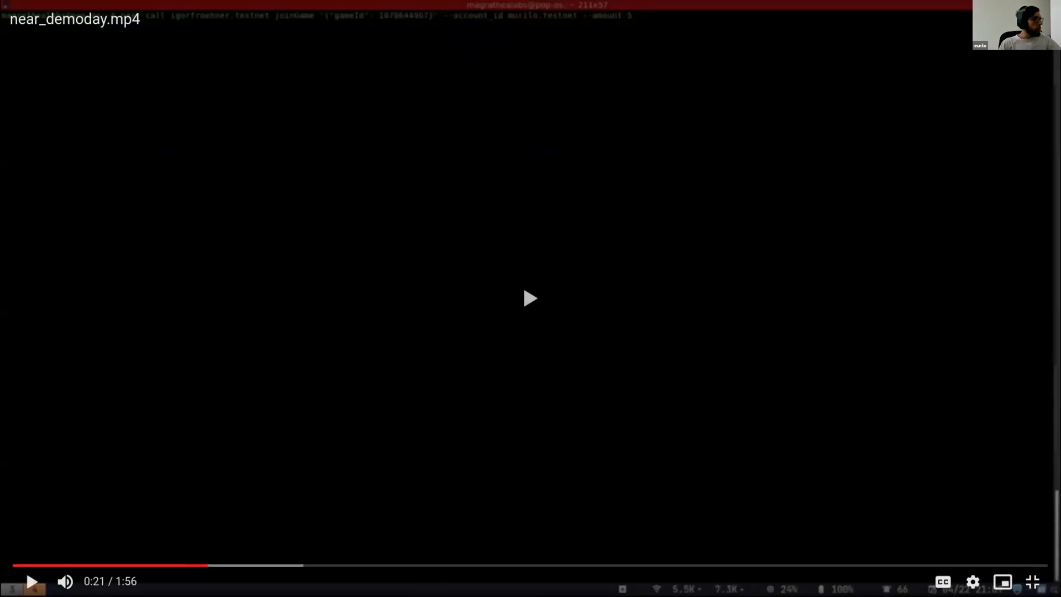
{"action": "left_click", "coordinate": [529, 298]}
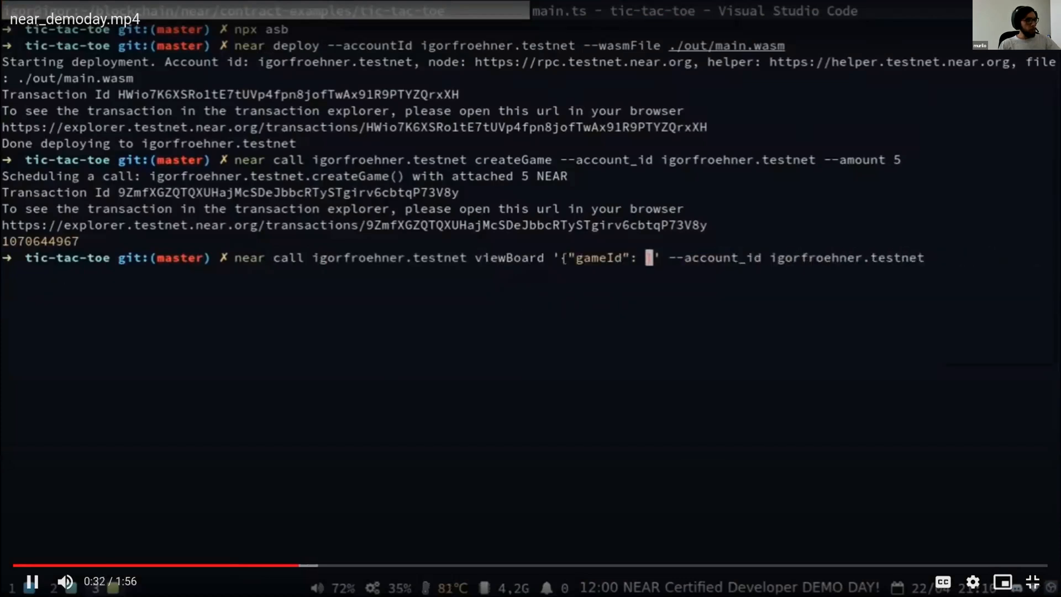
Pause the demo where viewBoard returns the empty board '000 | 000 | 000'.
{"action": "key", "text": "Return"}
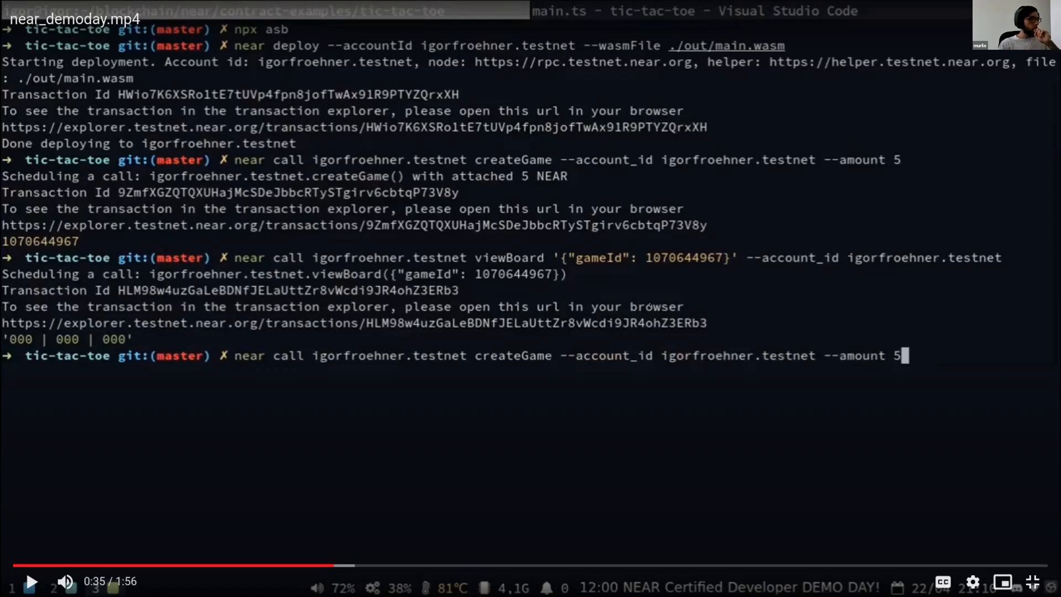
{"action": "mouse_move", "coordinate": [719, 278]}
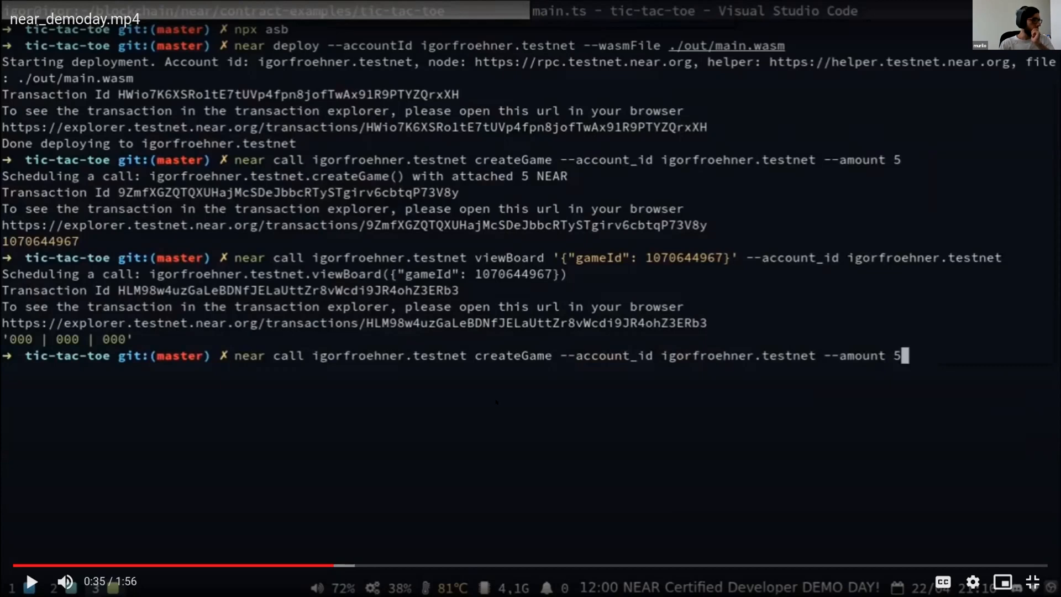
{"action": "mouse_move", "coordinate": [498, 409]}
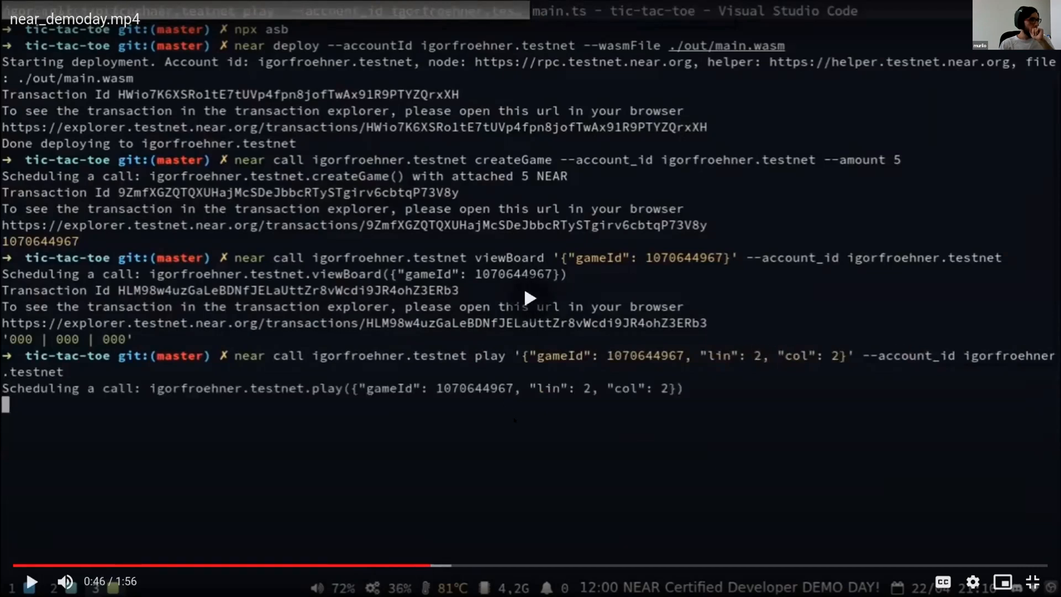
Resume the demo through player one's move '000 | 000 | 001' to player two's reply.
{"action": "left_click", "coordinate": [31, 580]}
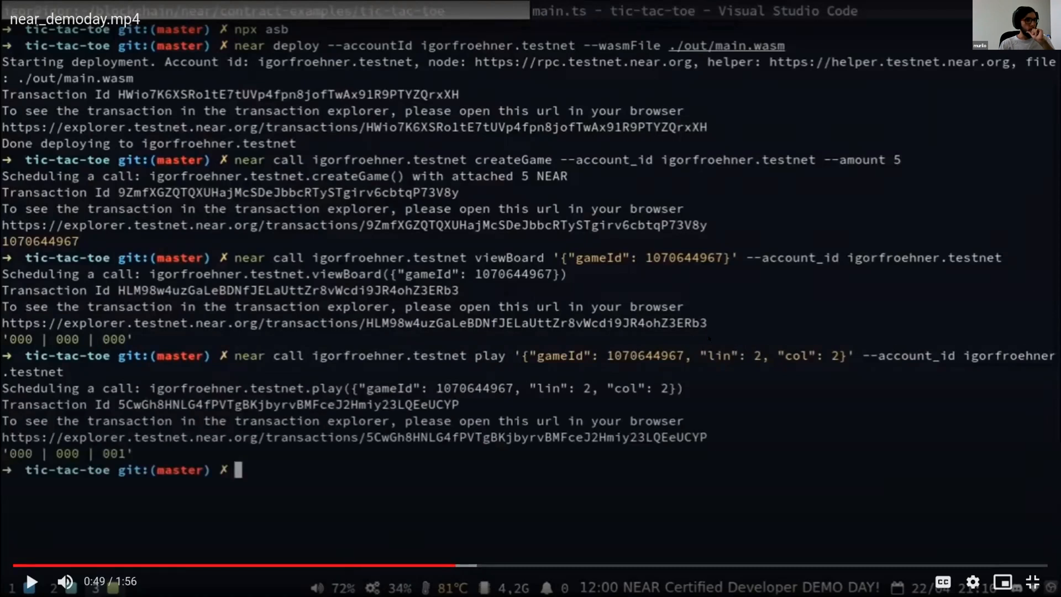
{"action": "mouse_move", "coordinate": [790, 341]}
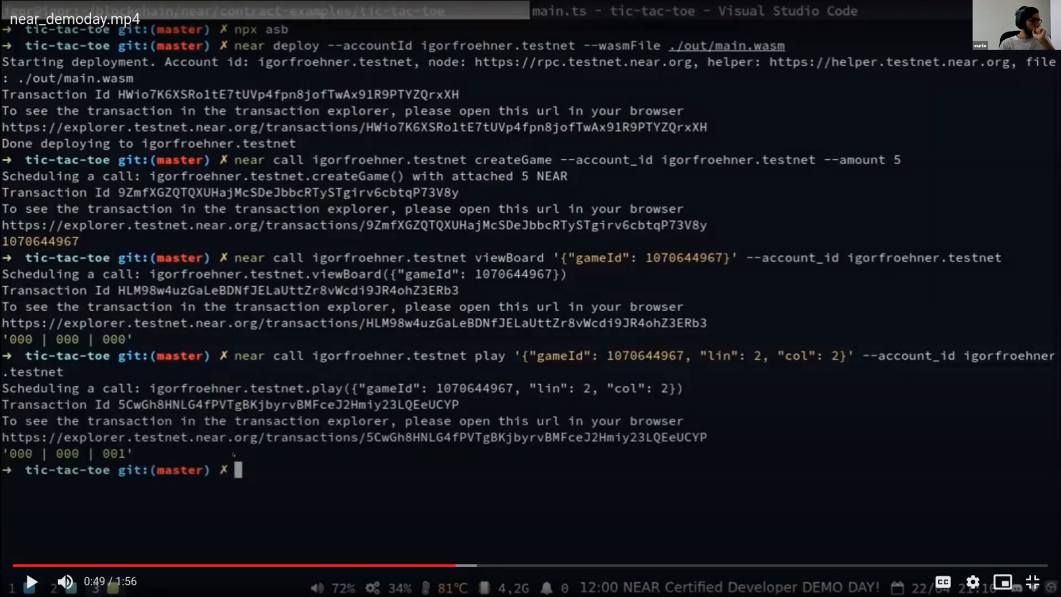
{"action": "left_click", "coordinate": [31, 581]}
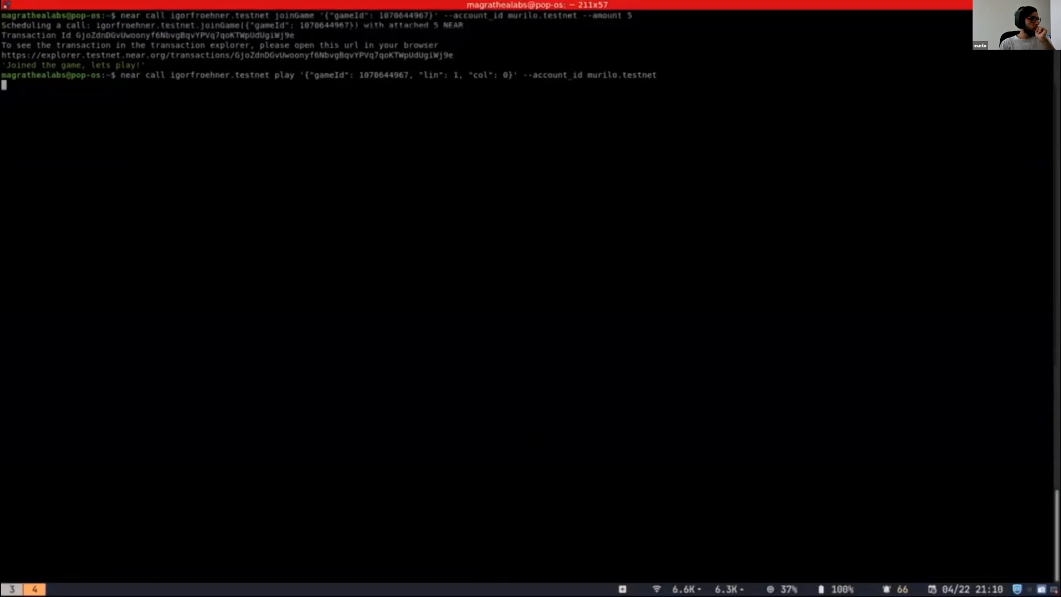
Play the demo to 1:52, where player one wins and the Congratulations message appears.
{"action": "key", "text": "Return"}
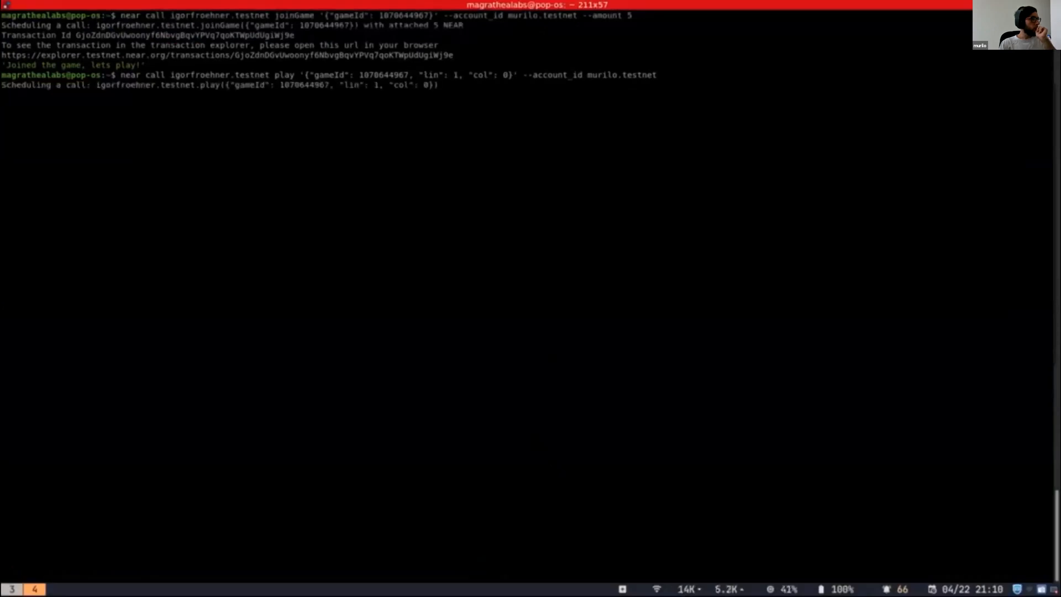
{"action": "key", "text": "Return"}
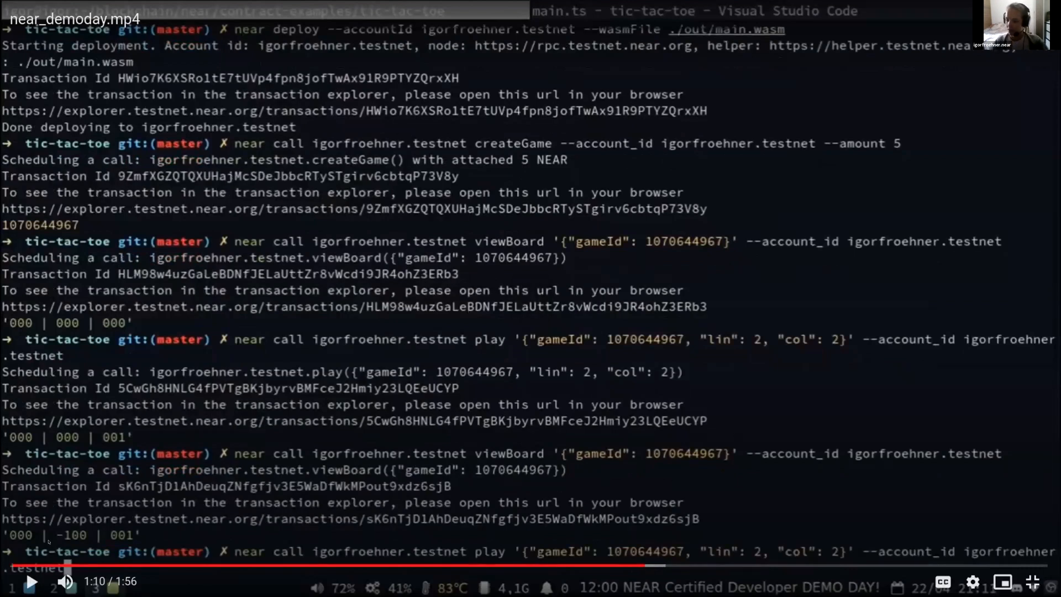
{"action": "left_click", "coordinate": [31, 580]}
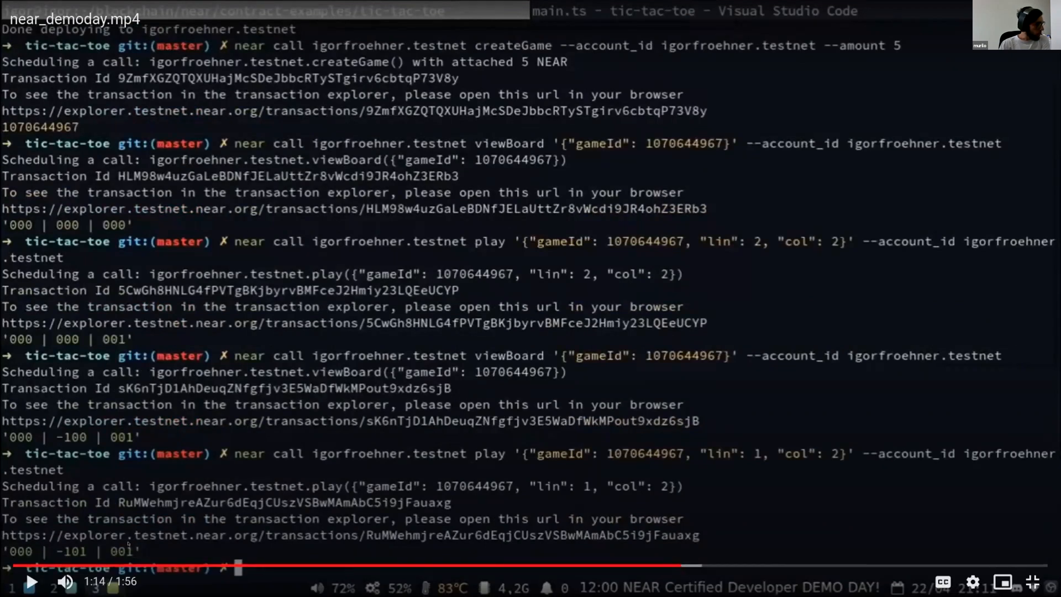
{"action": "left_click", "coordinate": [31, 580]}
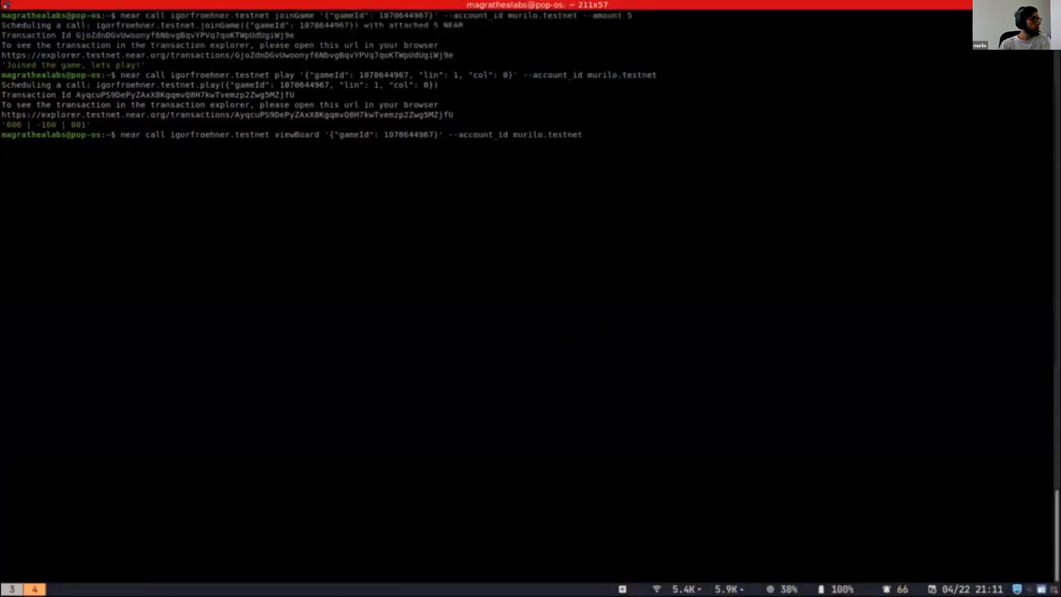
{"action": "key", "text": "Return"}
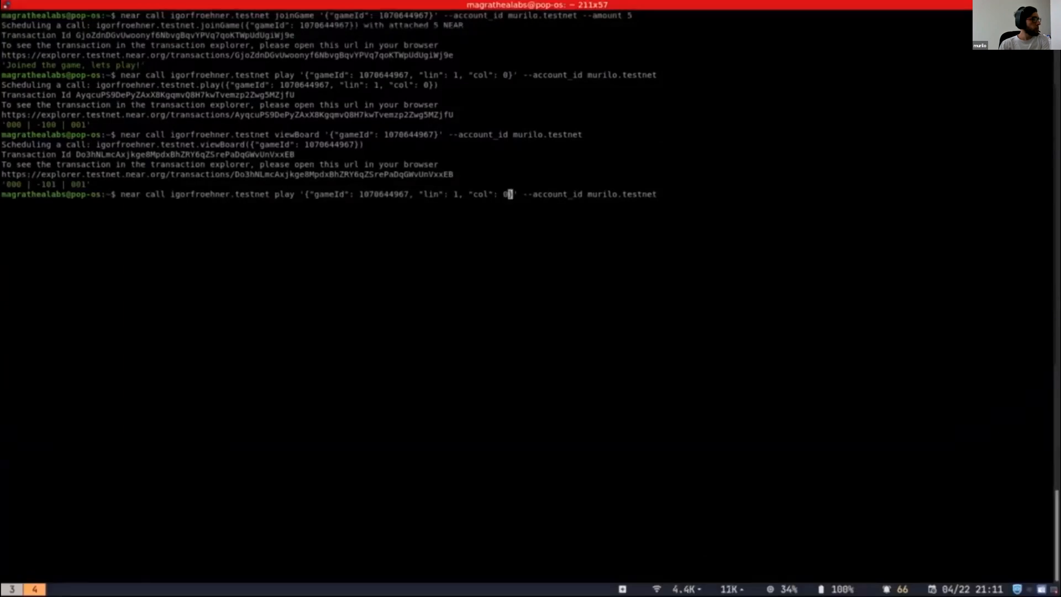
{"action": "key", "text": "Return"}
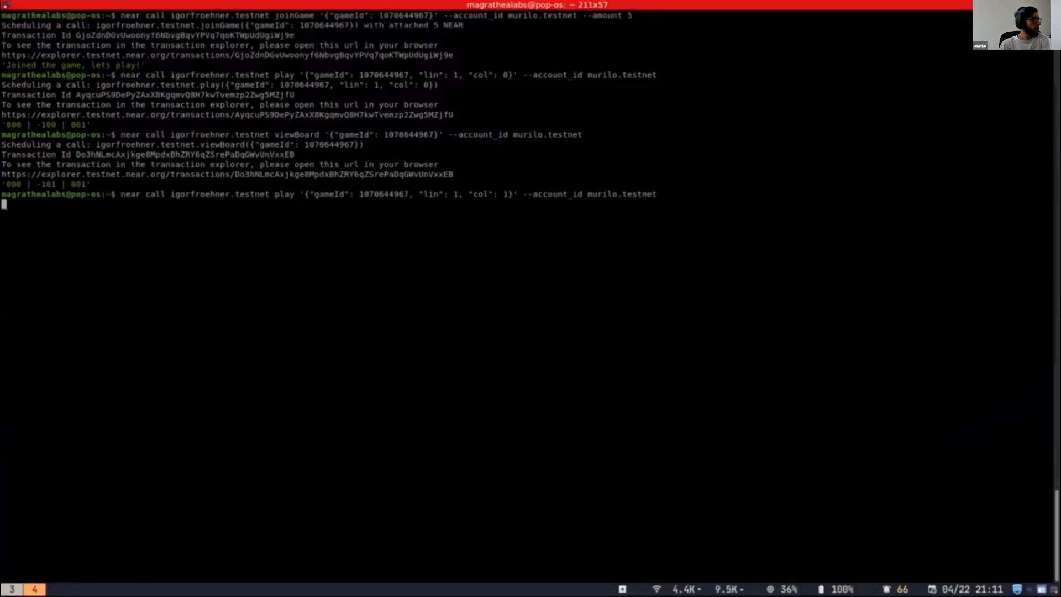
{"action": "key", "text": "Return"}
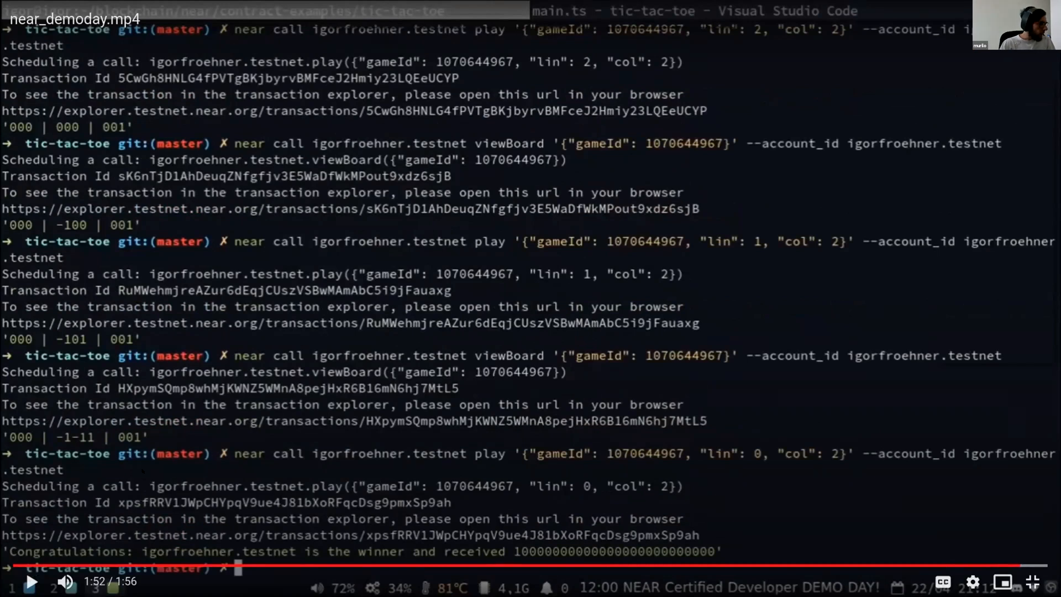
{"action": "mouse_move", "coordinate": [781, 437]}
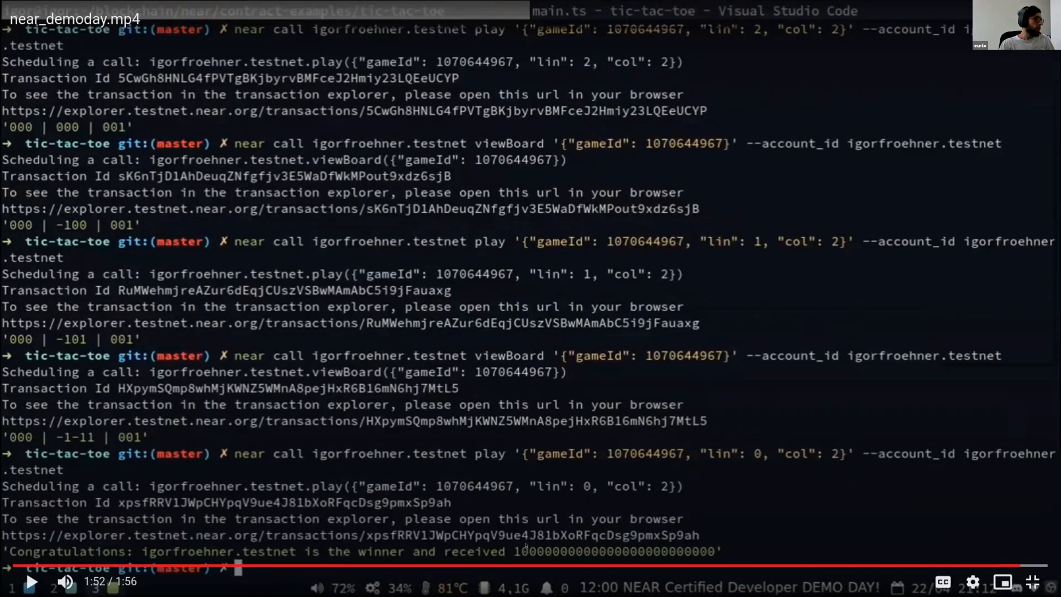
{"action": "mouse_move", "coordinate": [719, 409]}
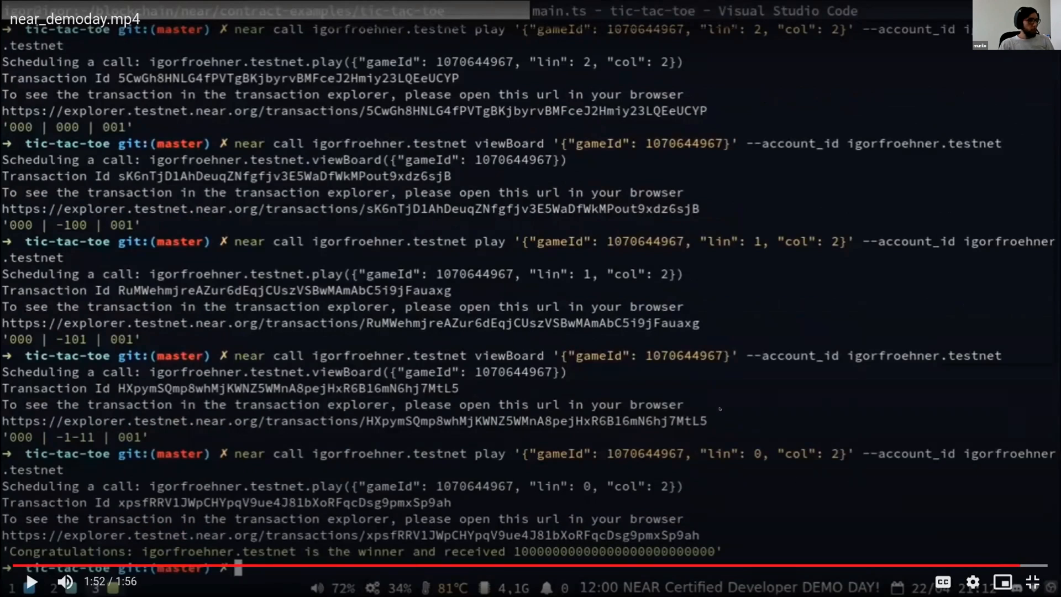
{"action": "mouse_move", "coordinate": [728, 447]}
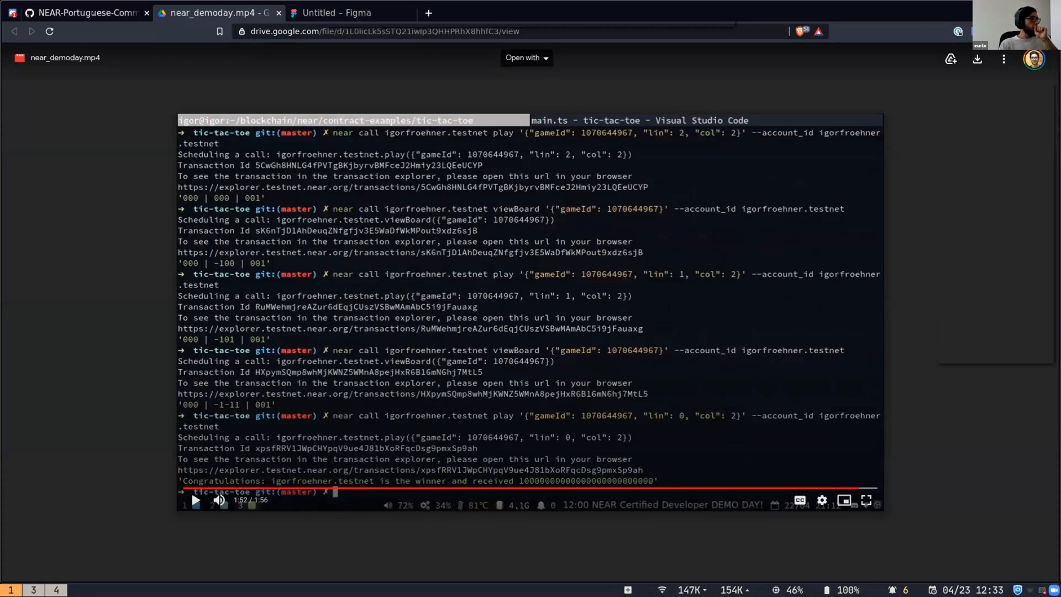
Switch from the demo video to the tic-tac-toe-contract GitHub tab.
{"action": "left_click", "coordinate": [81, 12]}
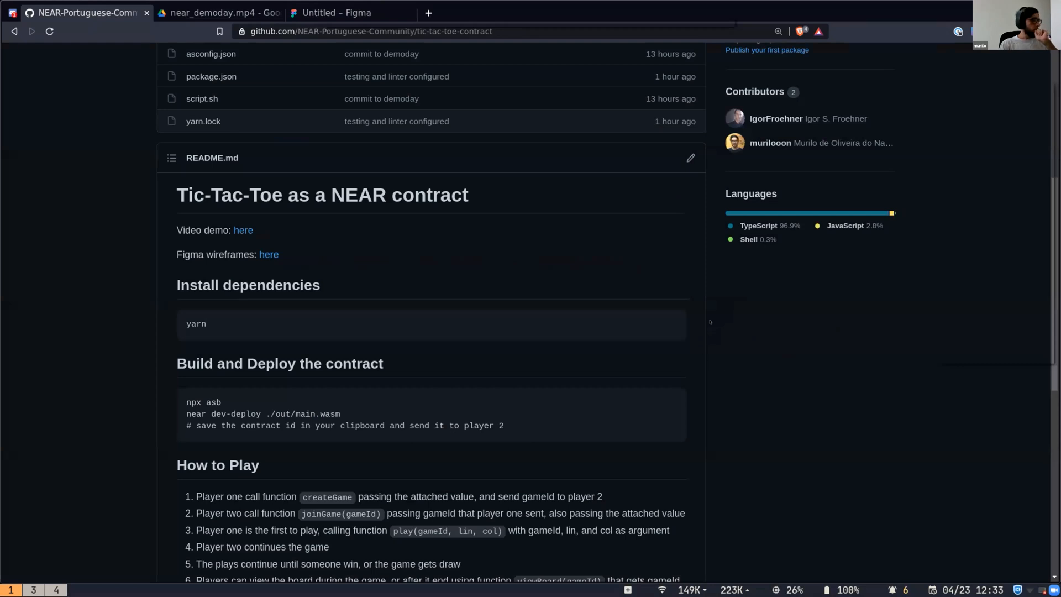
Scroll back to the top of the tic-tac-toe-contract repository page.
{"action": "scroll", "scroll_direction": "up", "scroll_amount": 3}
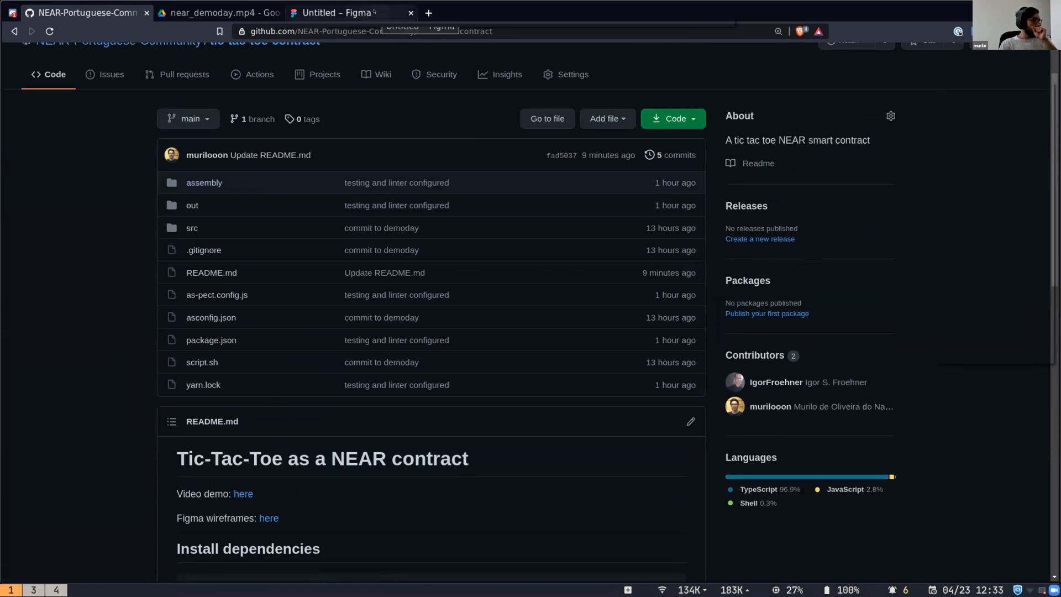
Show the Candy land wireframe with the board, Join Game and New Game buttons.
{"action": "left_click", "coordinate": [348, 12]}
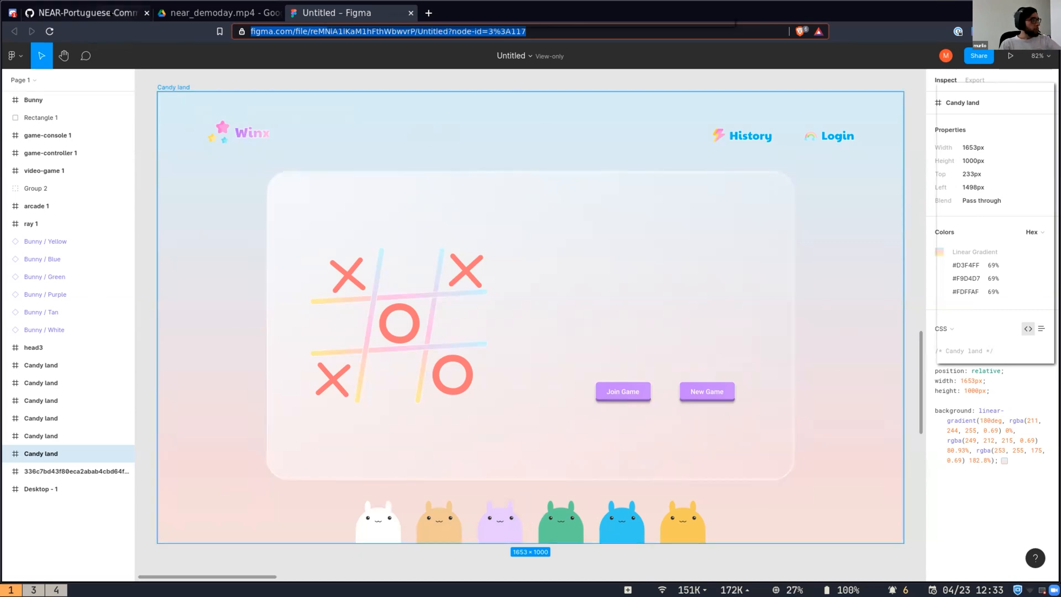
Open assembly/main.ts in the repository and scroll through createGame and play.
{"action": "left_click", "coordinate": [81, 12]}
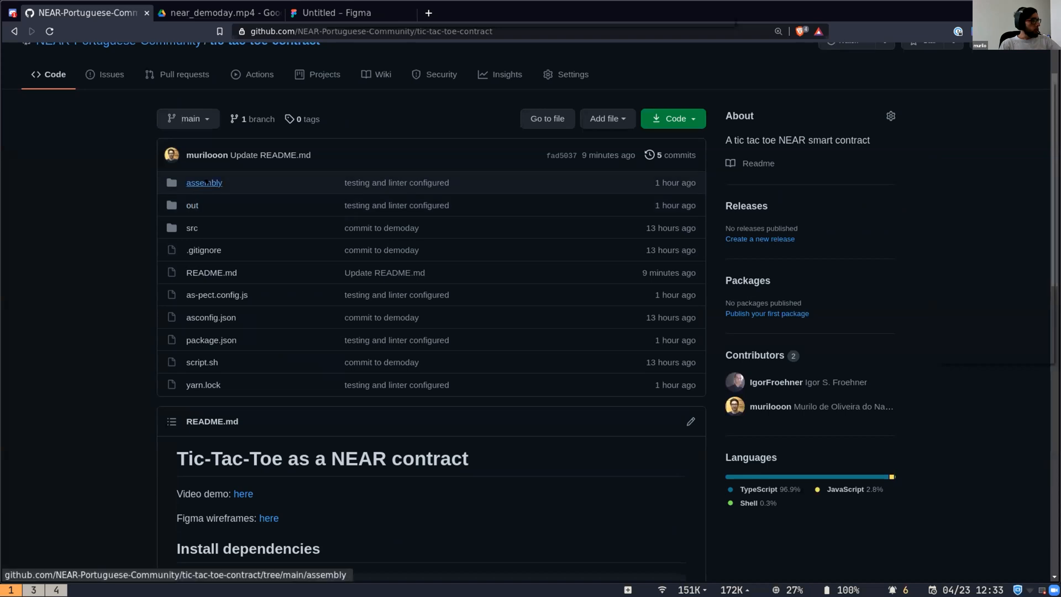
{"action": "left_click", "coordinate": [204, 182]}
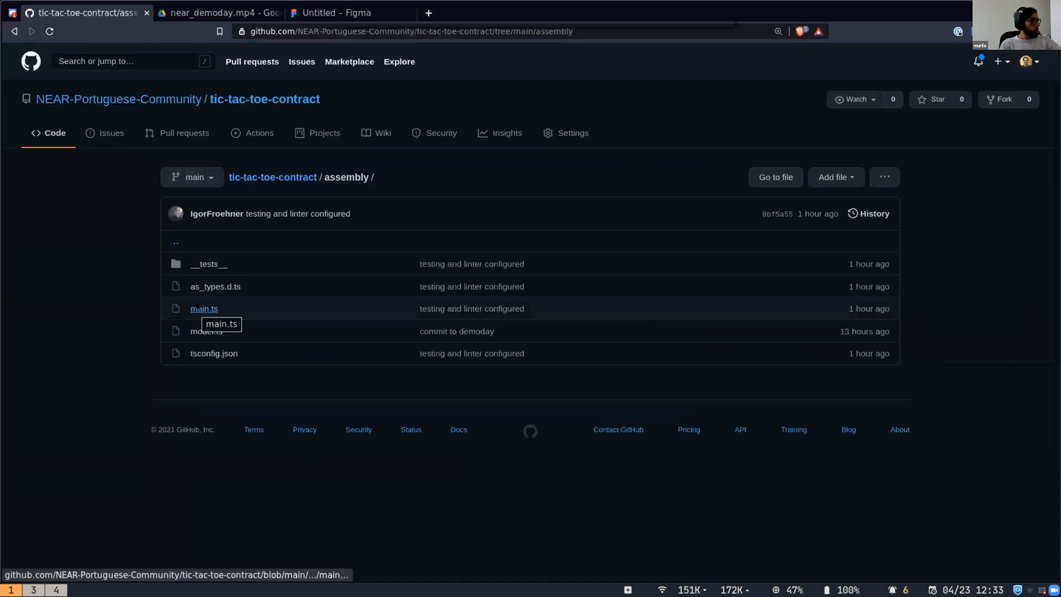
{"action": "left_click", "coordinate": [204, 308]}
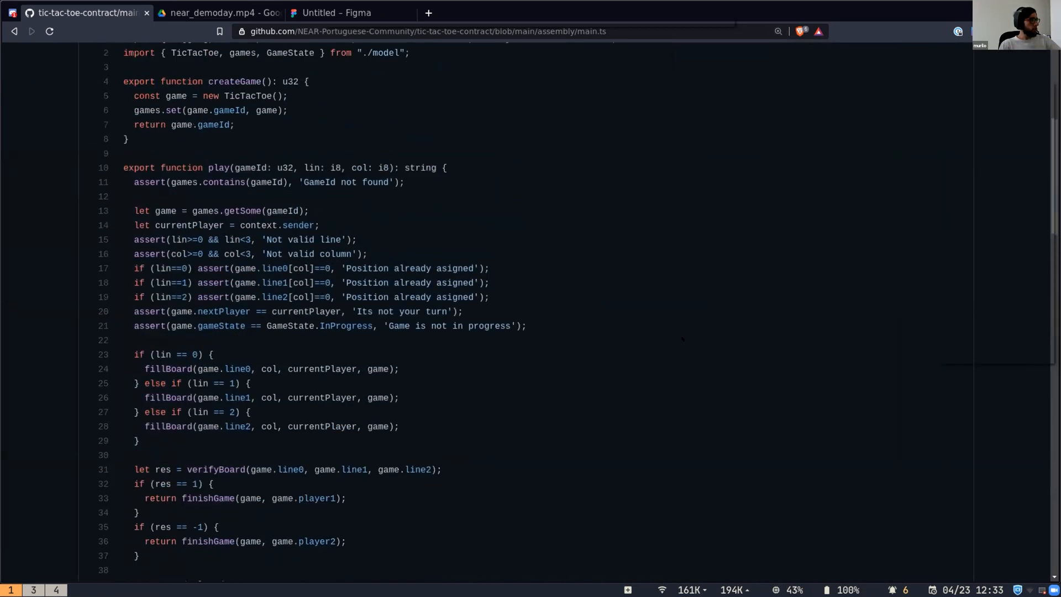
{"action": "scroll", "scroll_direction": "up", "scroll_amount": 3}
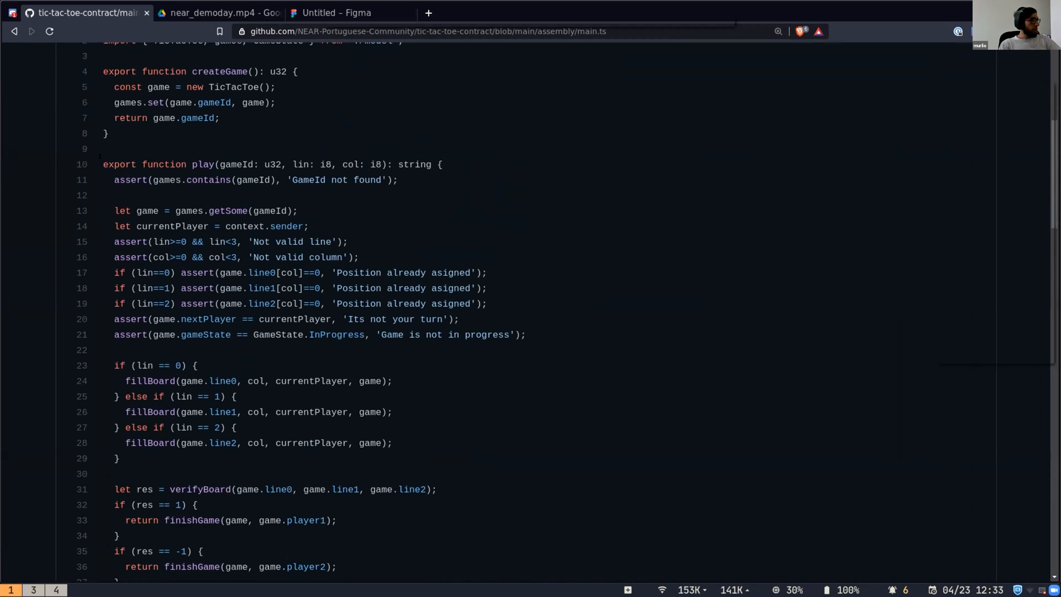
{"action": "scroll", "scroll_direction": "up", "scroll_amount": 3}
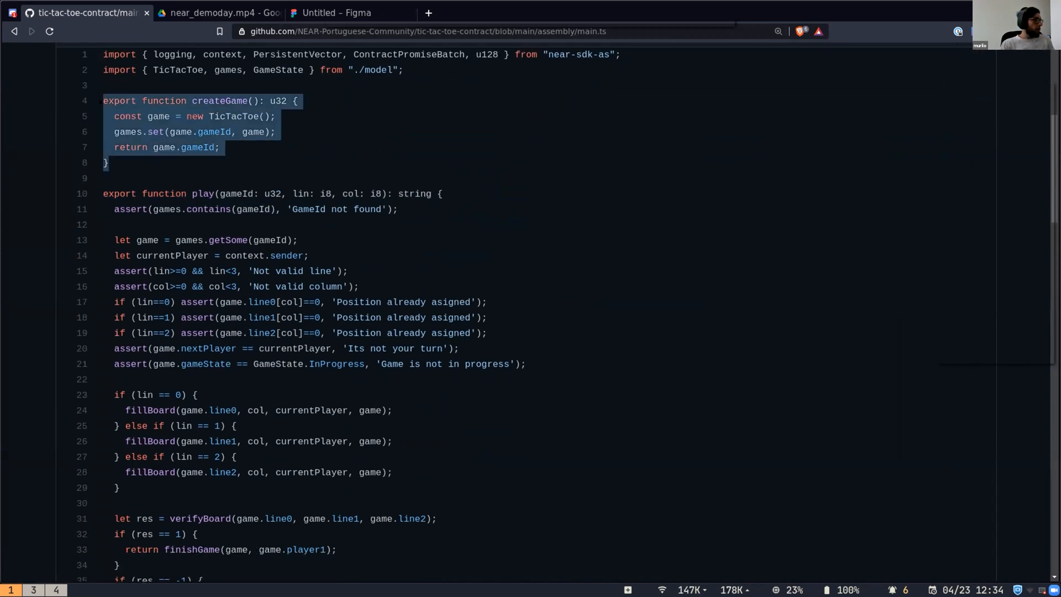
Highlight play's validation asserts and the line 31 verifyBoard call, then reach viewBoard.
{"action": "scroll", "scroll_direction": "up", "scroll_amount": 3}
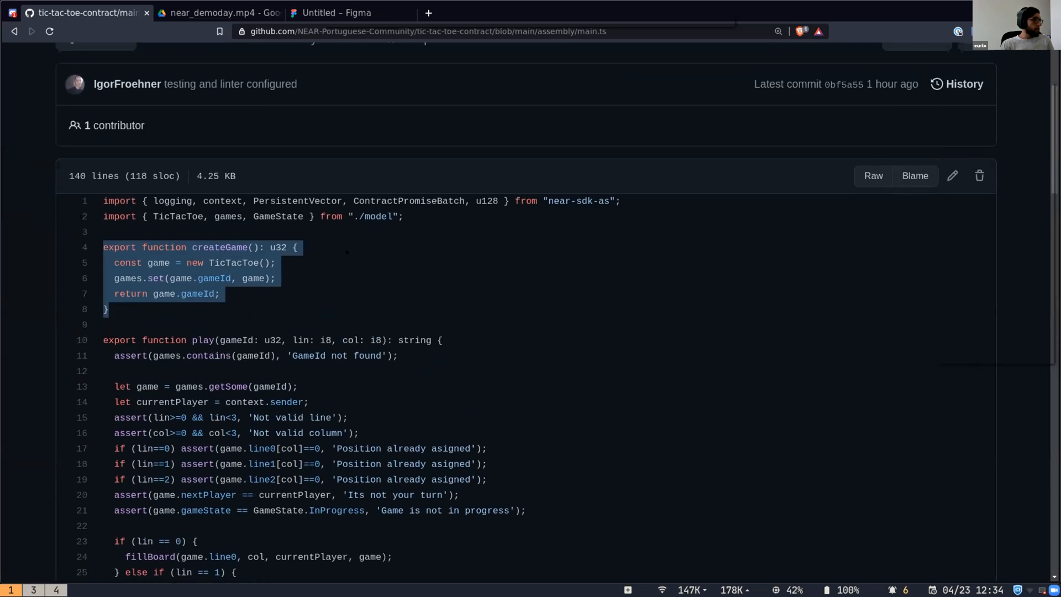
{"action": "scroll", "scroll_direction": "down", "scroll_amount": 3}
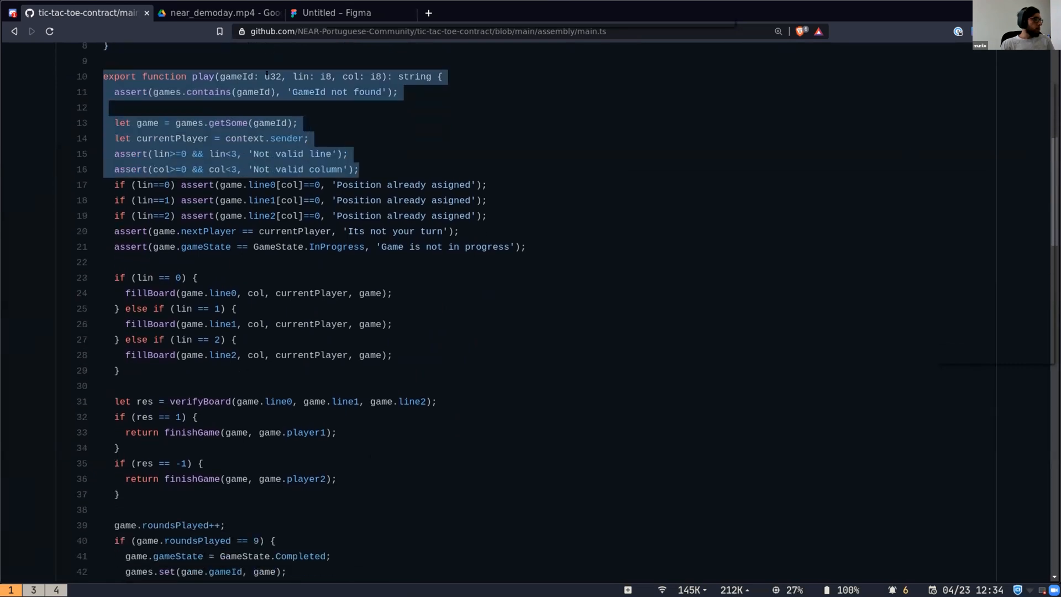
{"action": "double_click", "coordinate": [352, 75]}
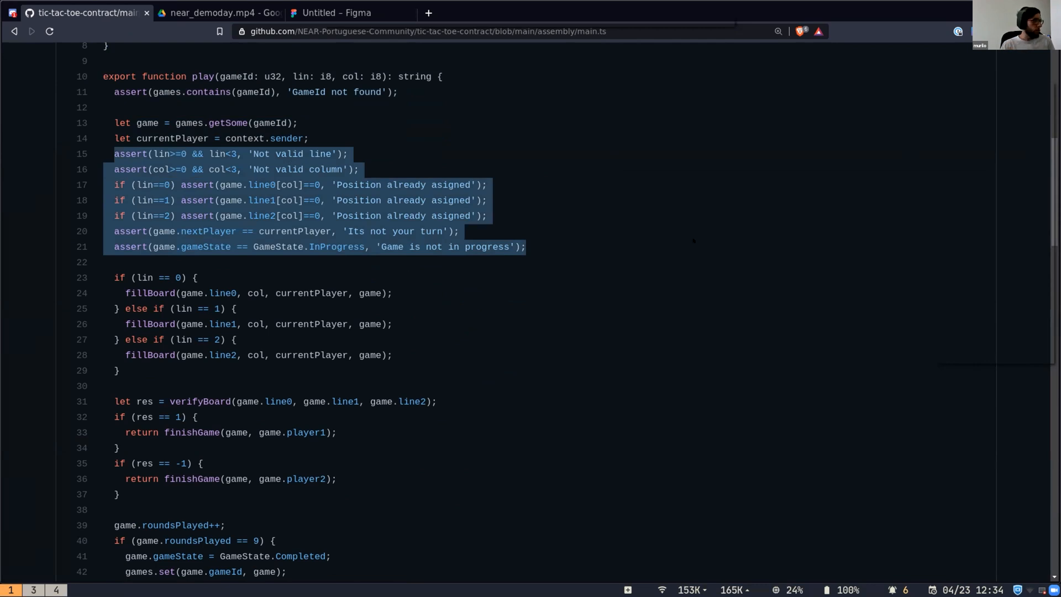
{"action": "scroll", "scroll_direction": "down", "scroll_amount": 3}
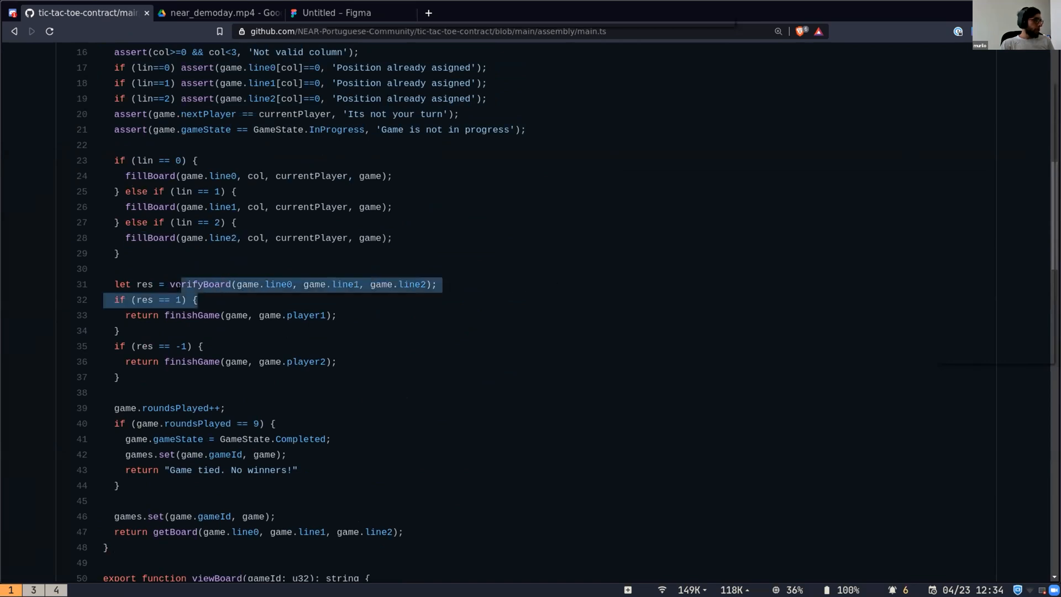
{"action": "double_click", "coordinate": [199, 284]}
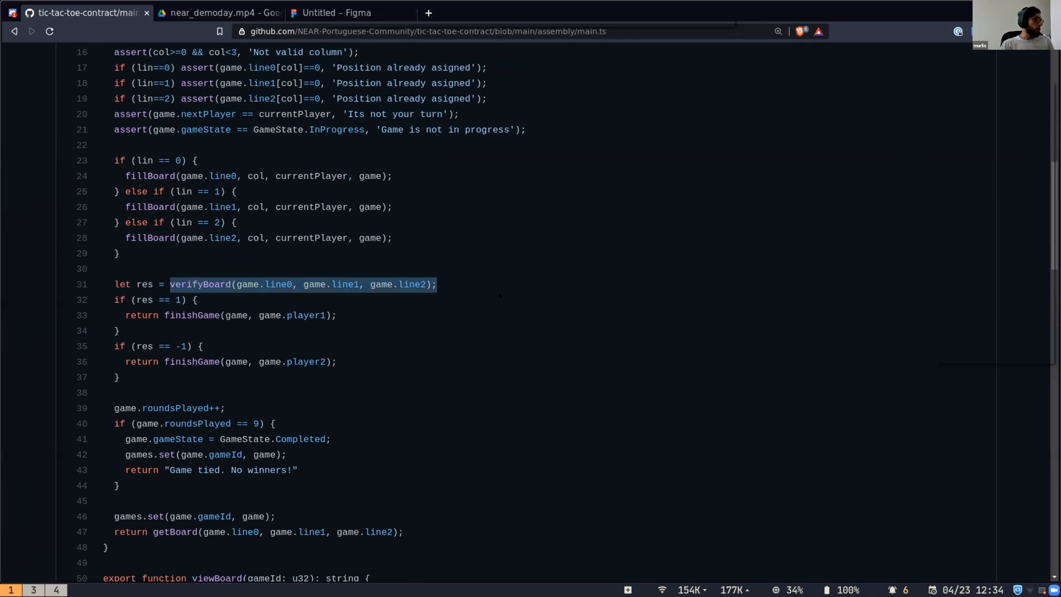
{"action": "scroll", "scroll_direction": "down", "scroll_amount": 3}
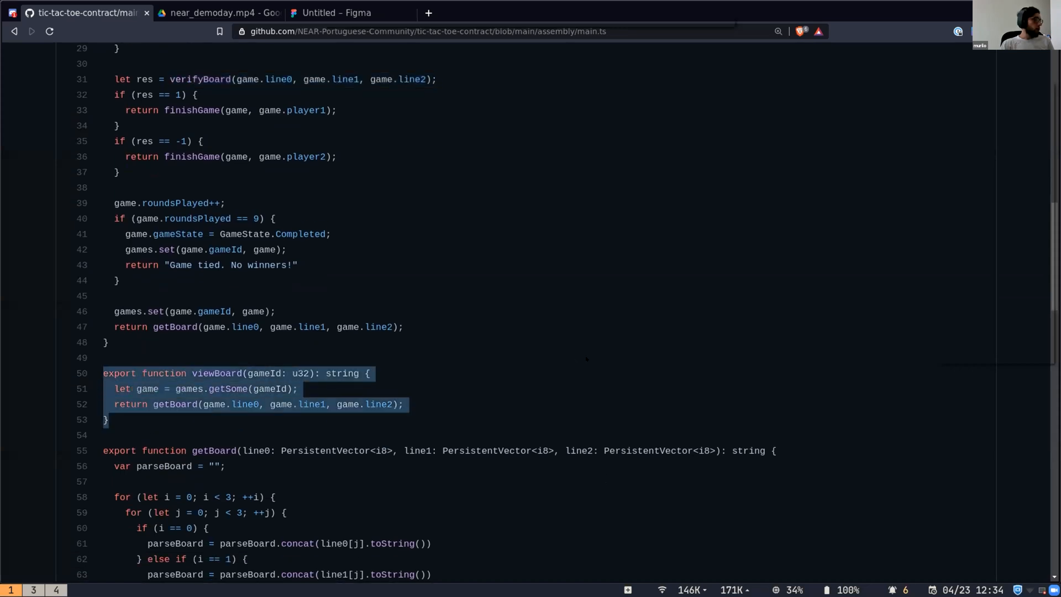
Highlight getBoard in viewBoard, glance at the demo video, then scroll main.ts to joinGame.
{"action": "left_click", "coordinate": [463, 420]}
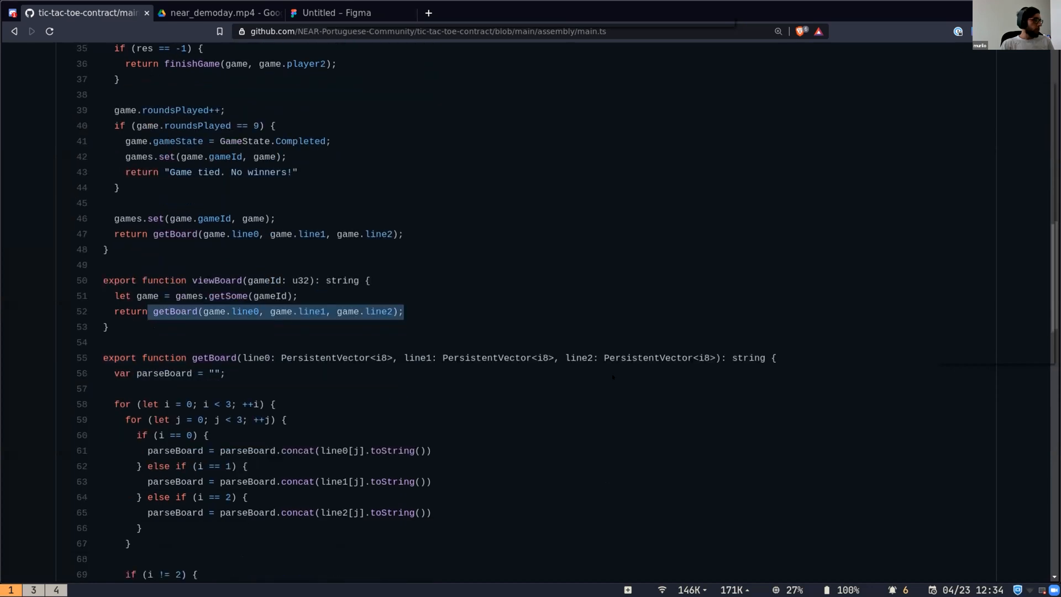
{"action": "scroll", "scroll_direction": "down", "scroll_amount": 3}
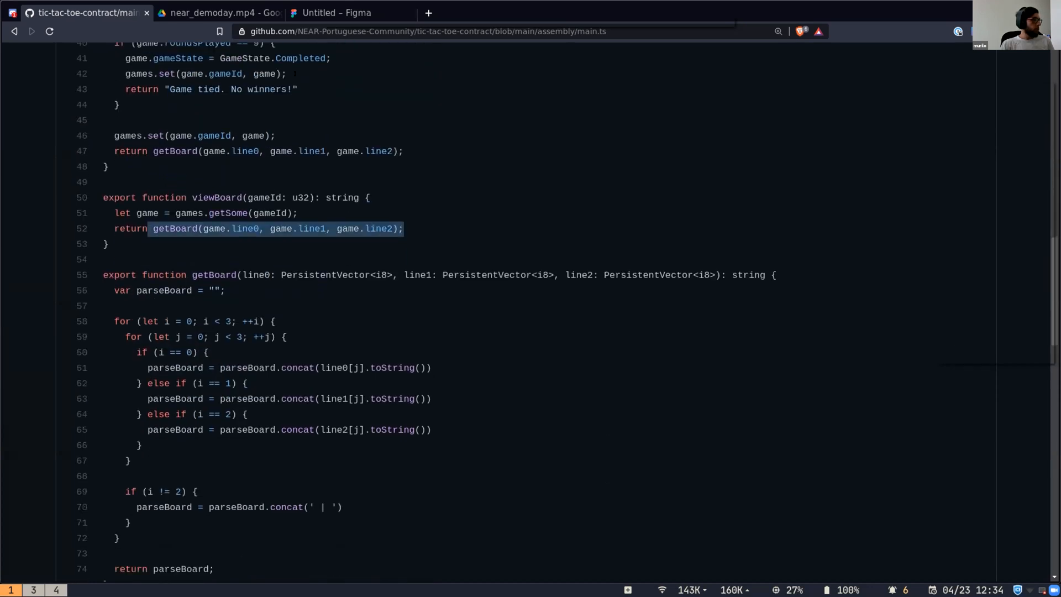
{"action": "left_click", "coordinate": [217, 12]}
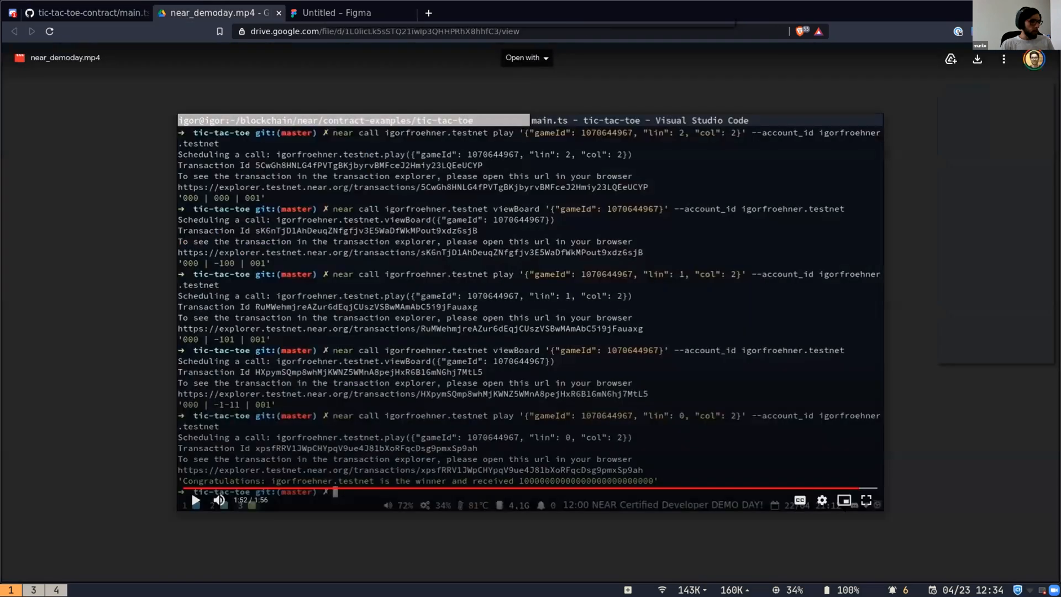
{"action": "left_click", "coordinate": [866, 499]}
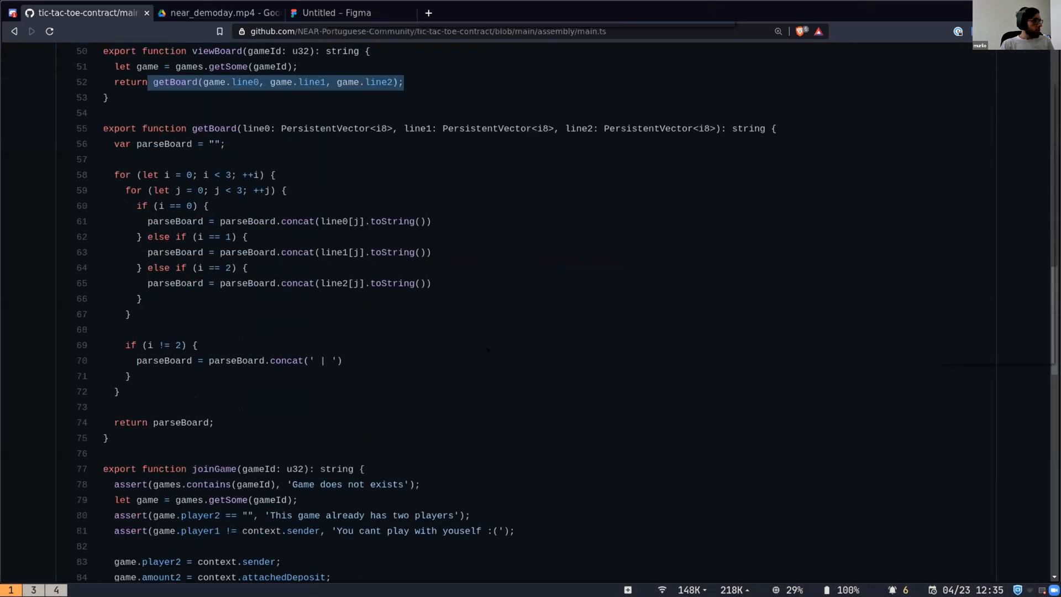
{"action": "scroll", "scroll_direction": "down", "scroll_amount": 3}
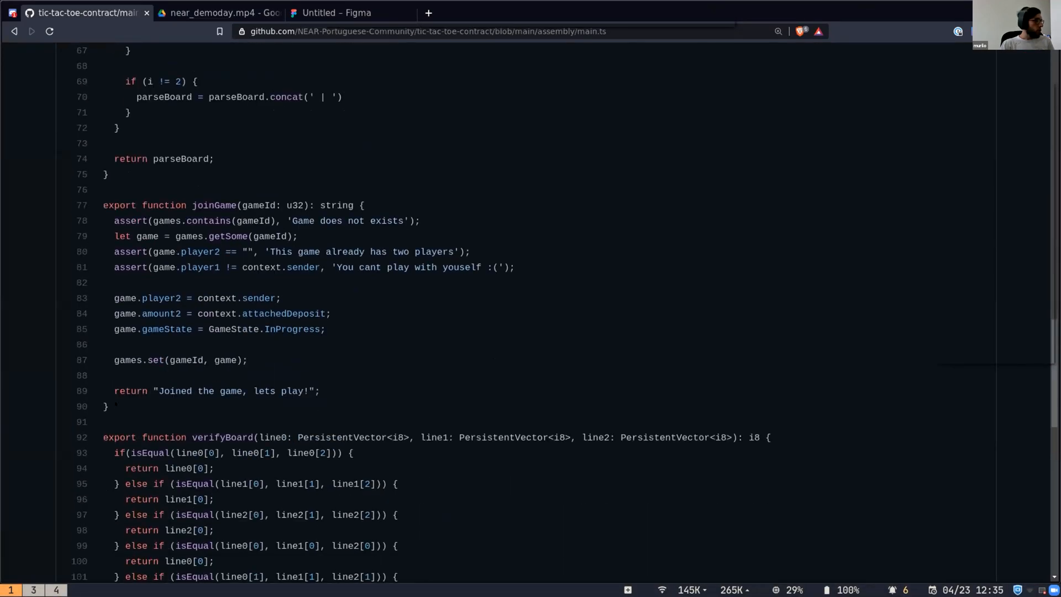
Mark context.attachedDeposit in joinGame and scroll main.ts down to finishGame and fillBoard.
{"action": "double_click", "coordinate": [294, 205]}
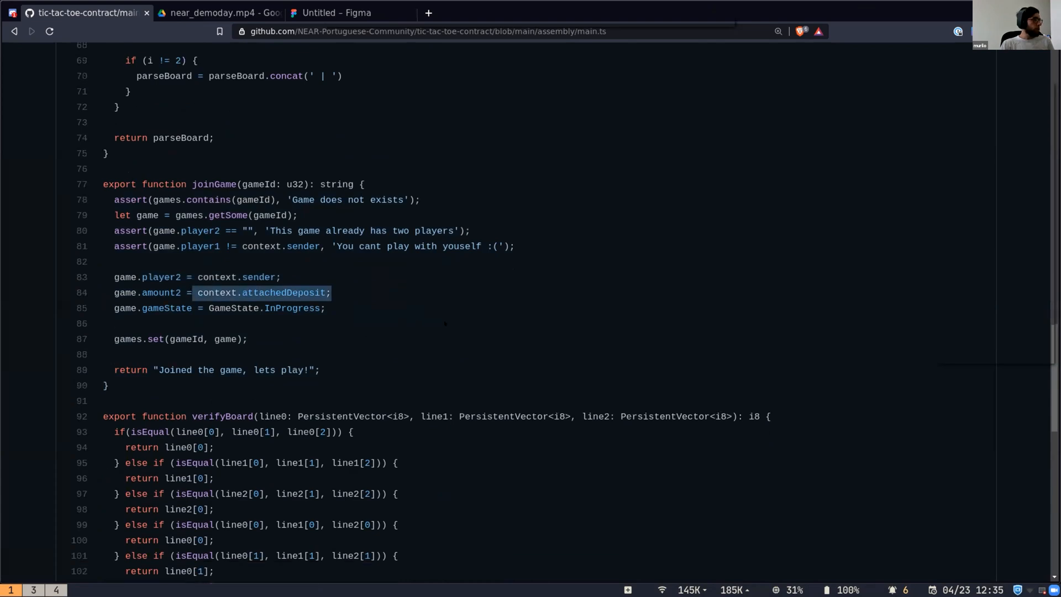
{"action": "scroll", "scroll_direction": "down", "scroll_amount": 3}
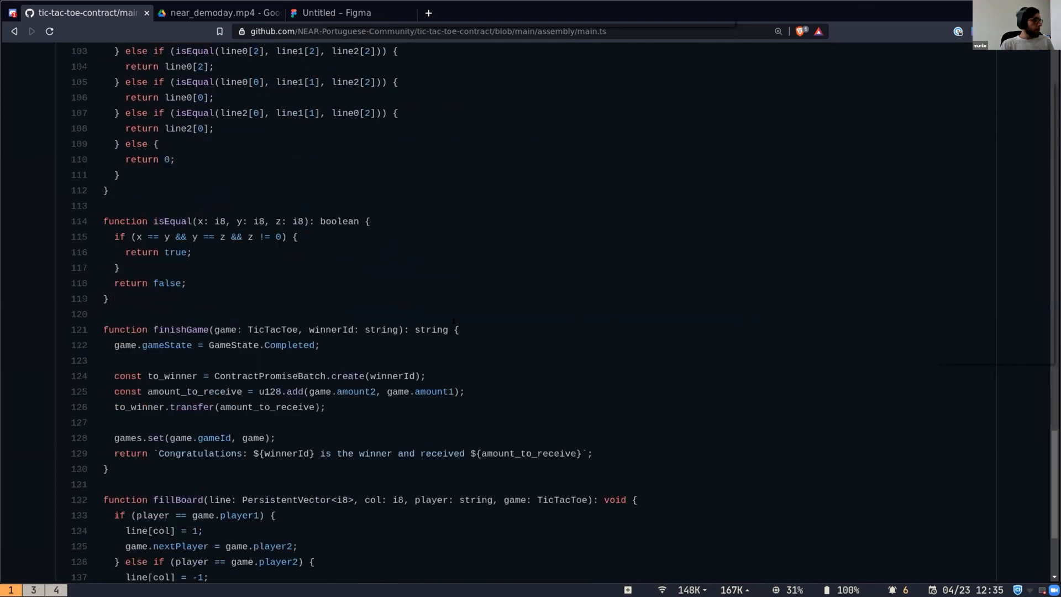
{"action": "scroll", "scroll_direction": "down", "scroll_amount": 3}
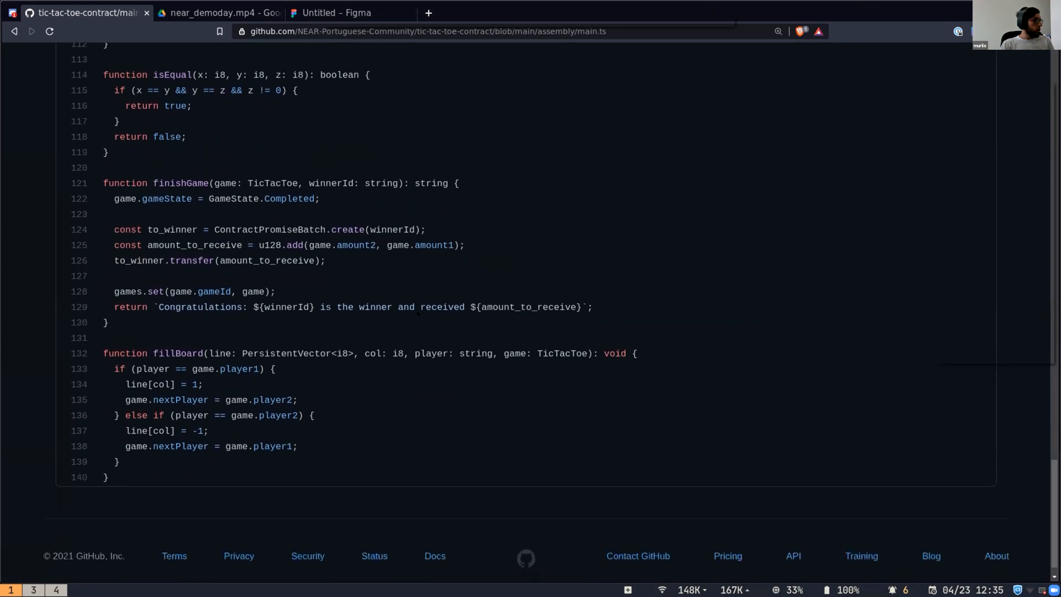
{"action": "scroll", "scroll_direction": "up", "scroll_amount": 3}
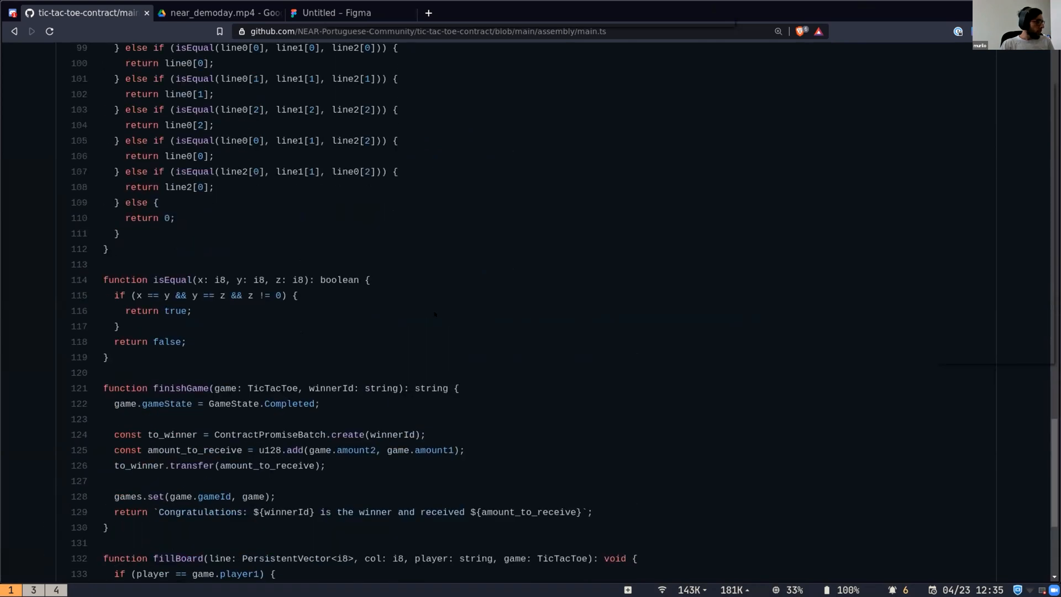
{"action": "scroll", "scroll_direction": "down", "scroll_amount": 3}
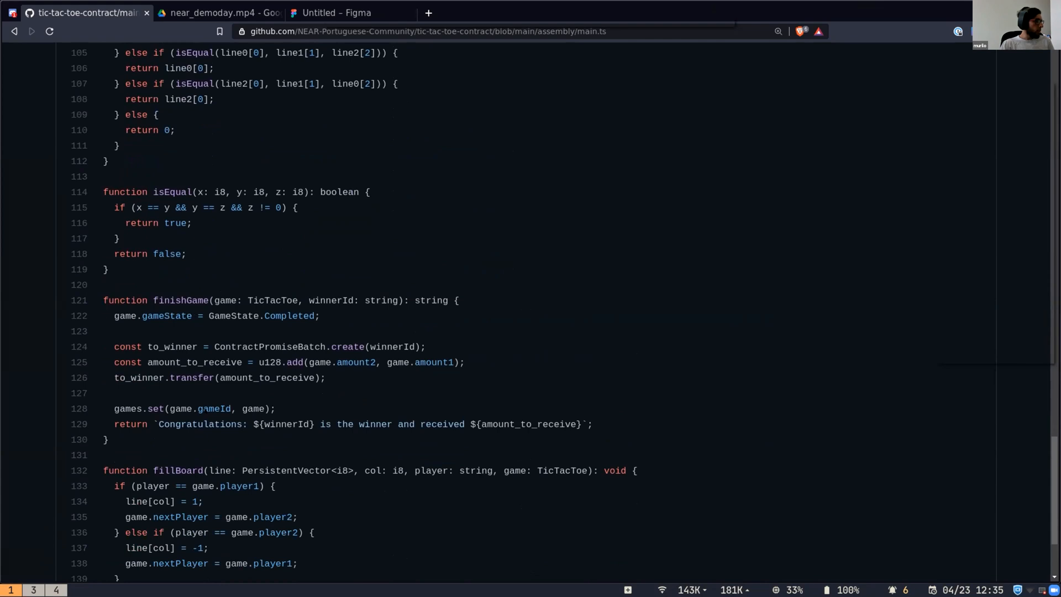
Scroll main.ts back up to the imports and createGame function.
{"action": "scroll", "scroll_direction": "up", "scroll_amount": 3}
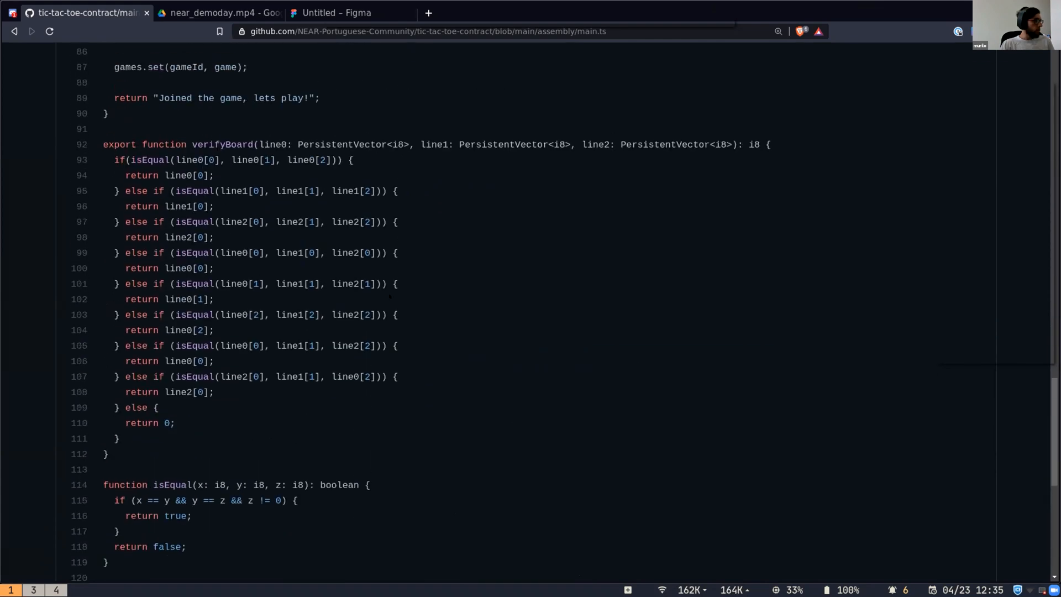
{"action": "scroll", "scroll_direction": "up", "scroll_amount": 3}
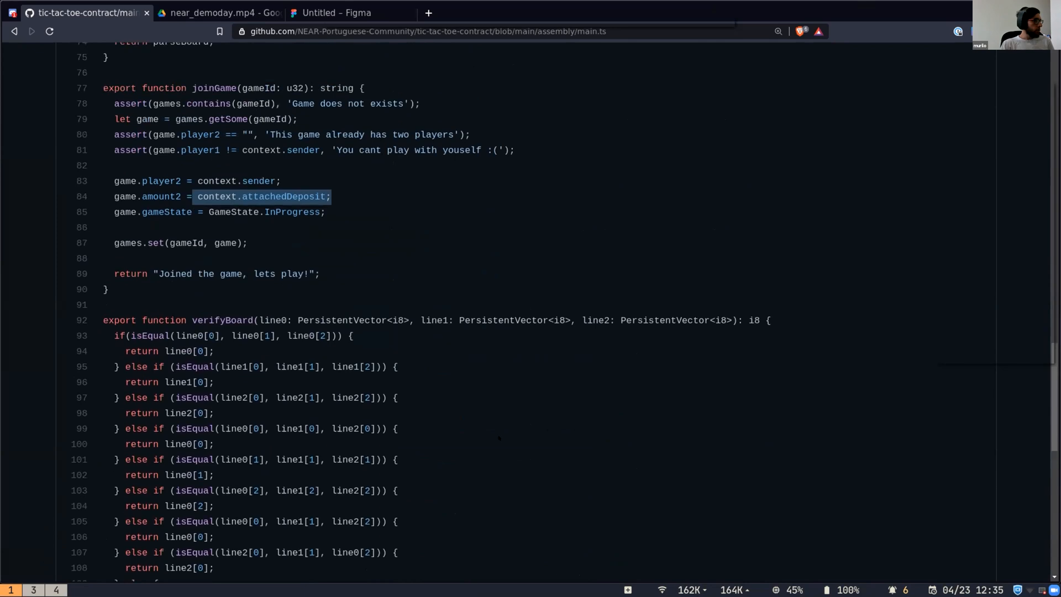
{"action": "scroll", "scroll_direction": "up", "scroll_amount": 3}
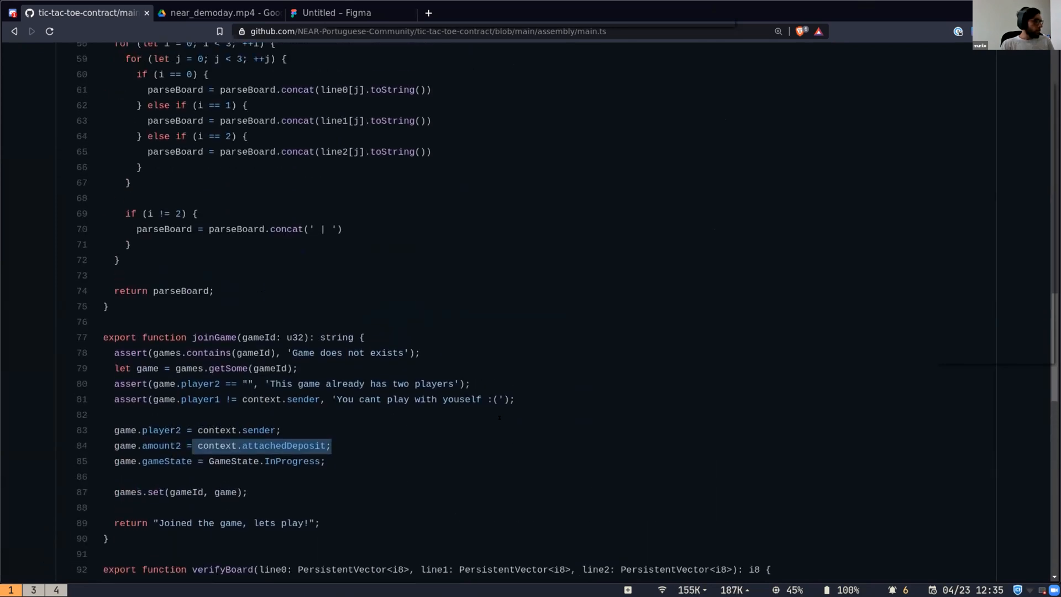
{"action": "scroll", "scroll_direction": "up", "scroll_amount": 3}
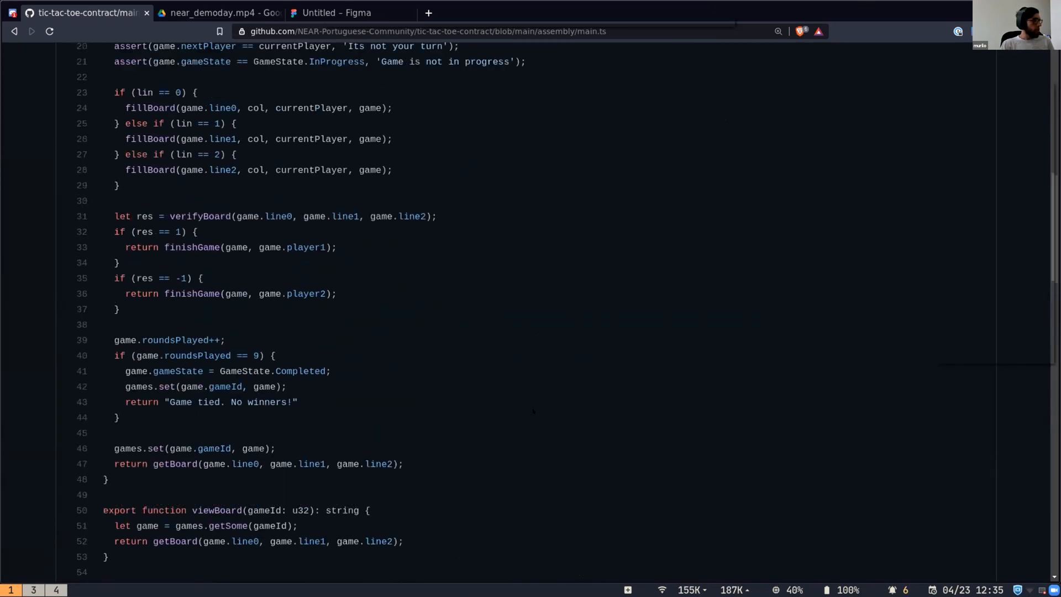
{"action": "scroll", "scroll_direction": "up", "scroll_amount": 3}
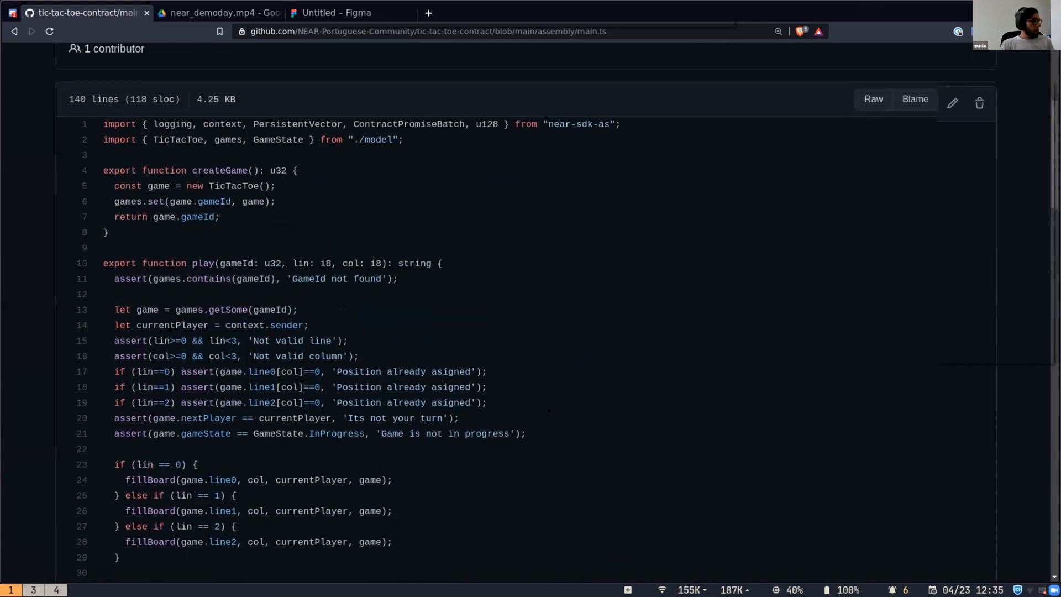
{"action": "scroll", "scroll_direction": "up", "scroll_amount": 3}
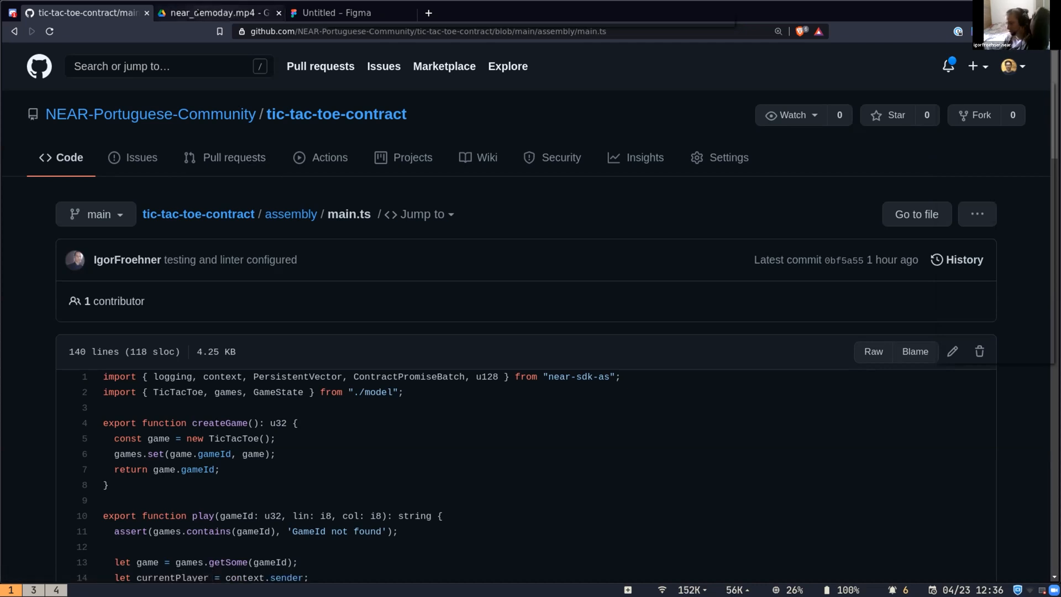
Play the Drive demo video through to 1:55 of 1:56, then return to GitHub's main.ts.
{"action": "left_click", "coordinate": [216, 12]}
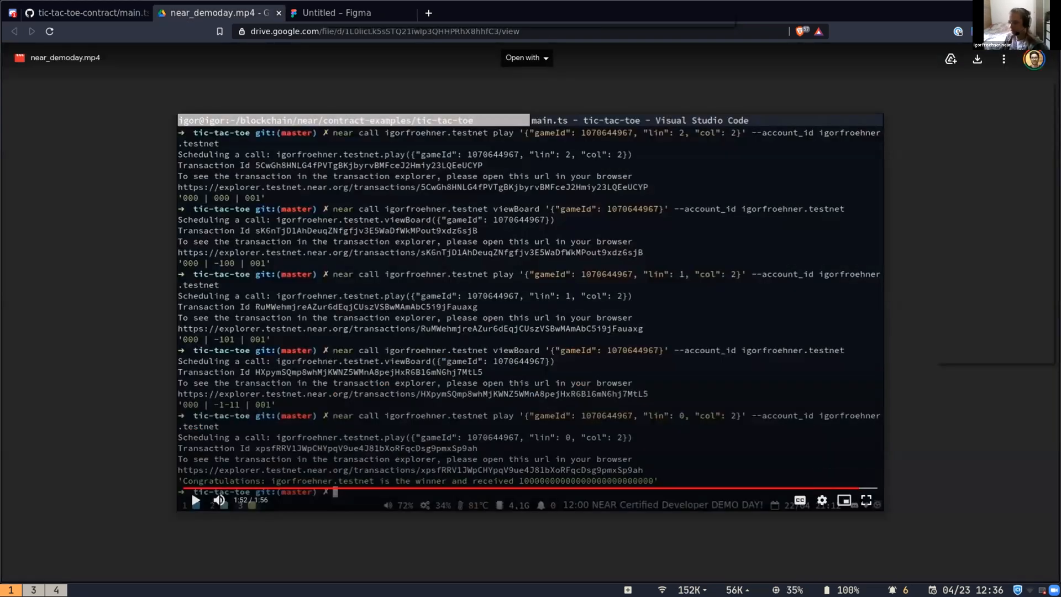
{"action": "left_click", "coordinate": [865, 500]}
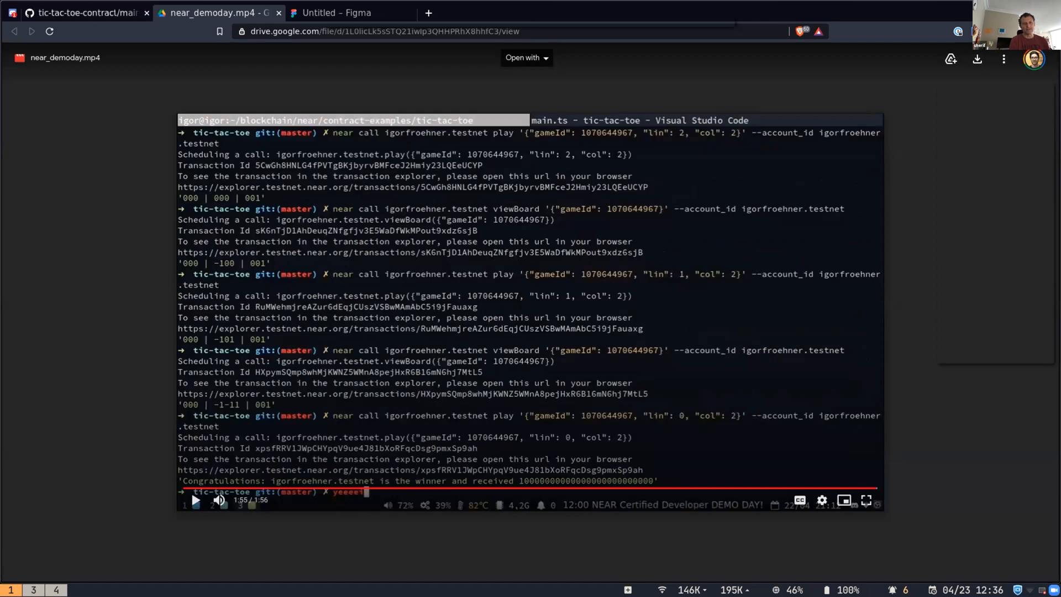
{"action": "left_click", "coordinate": [81, 13]}
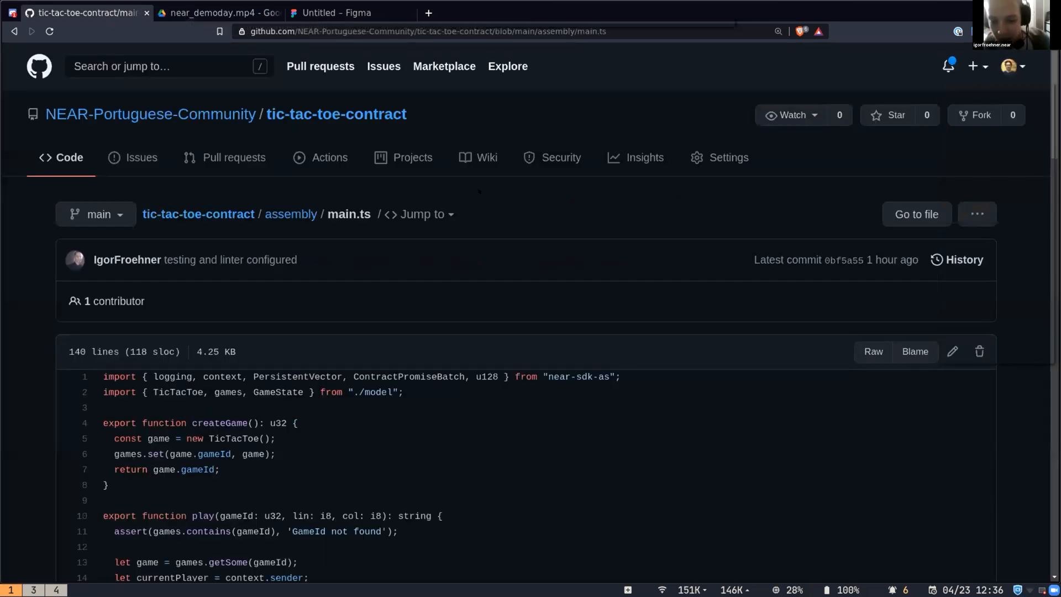
{"action": "scroll", "scroll_direction": "down", "scroll_amount": 3}
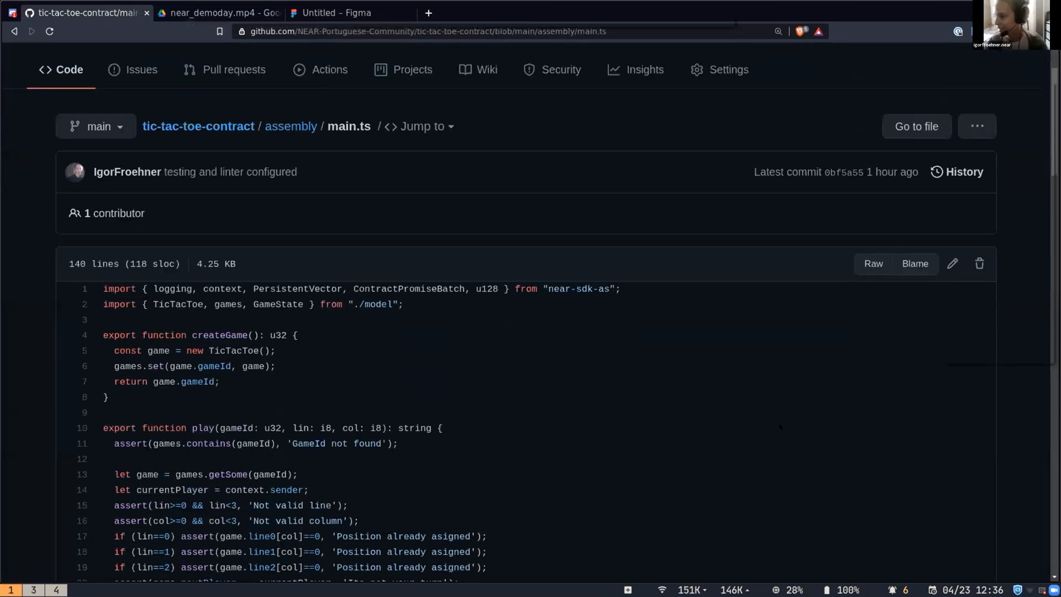
{"action": "scroll", "scroll_direction": "up", "scroll_amount": 3}
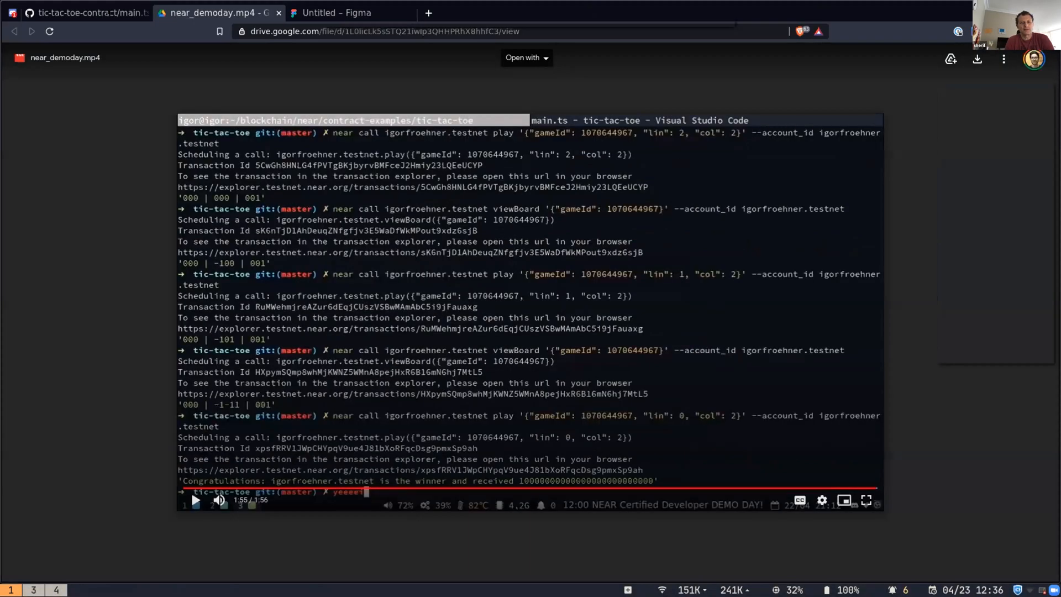
{"action": "left_click", "coordinate": [81, 12]}
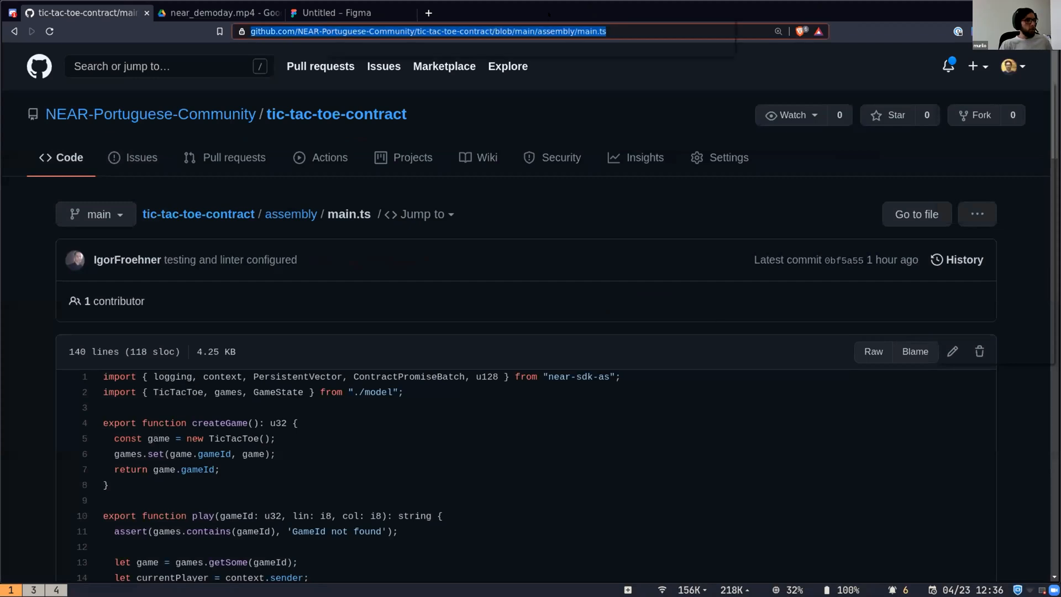